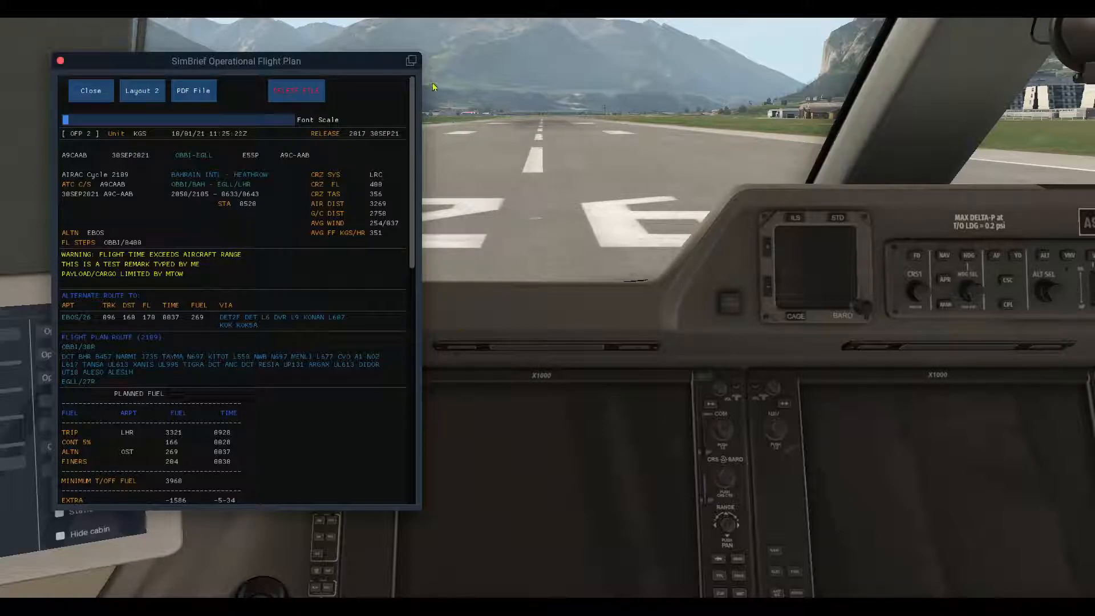
pyautogui.moveTo(403, 104)
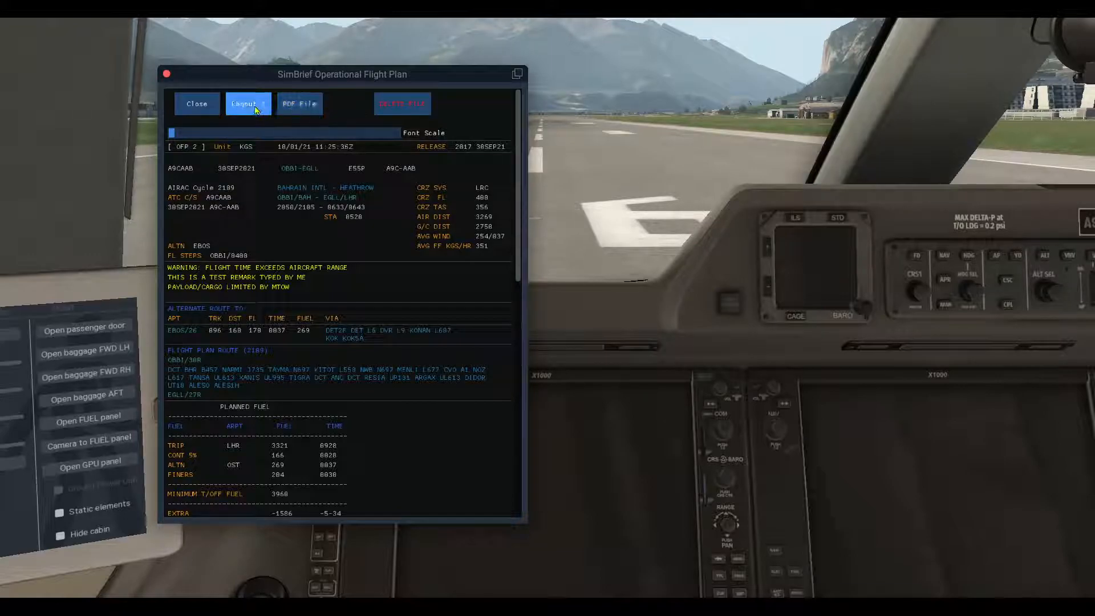
# Step: Switch the SimBrief OFP window to the compact Layout 2 view
pyautogui.click(247, 104)
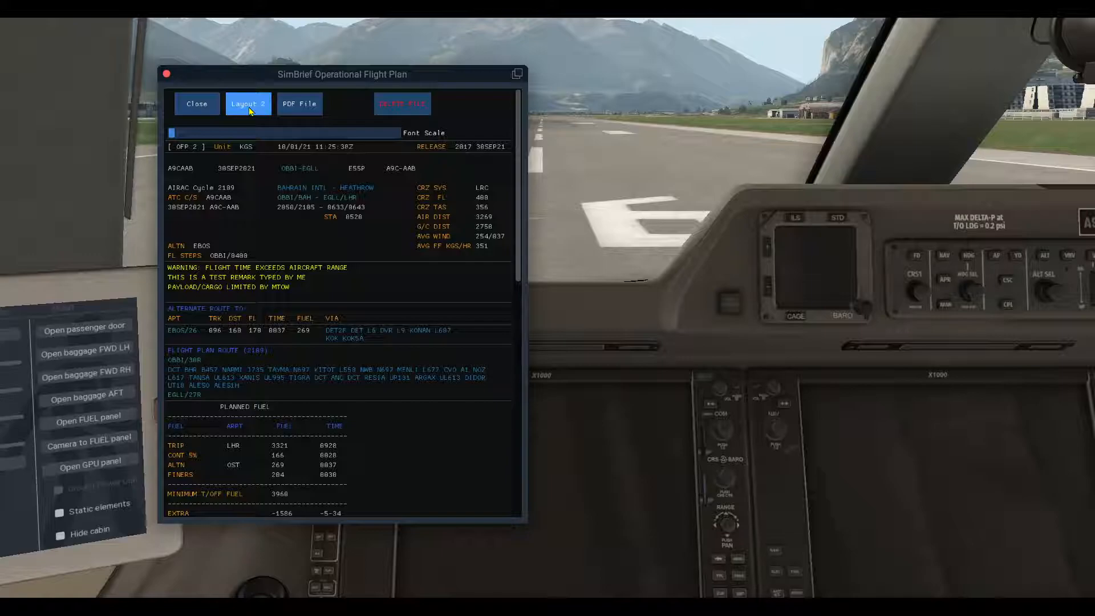
pyautogui.click(196, 104)
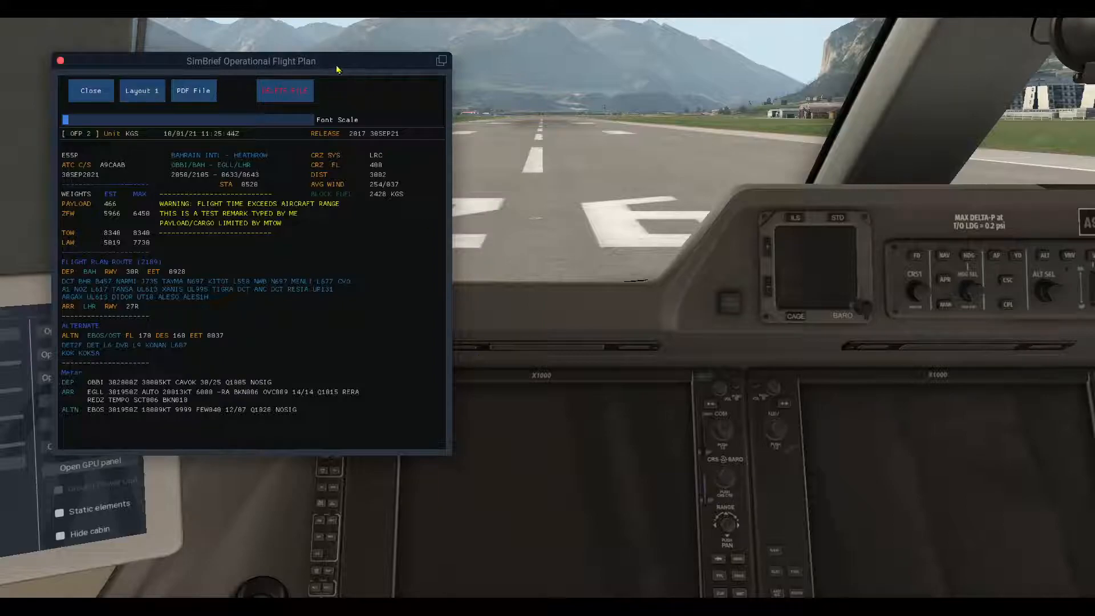
pyautogui.moveTo(250, 61); pyautogui.dragTo(389, 78)
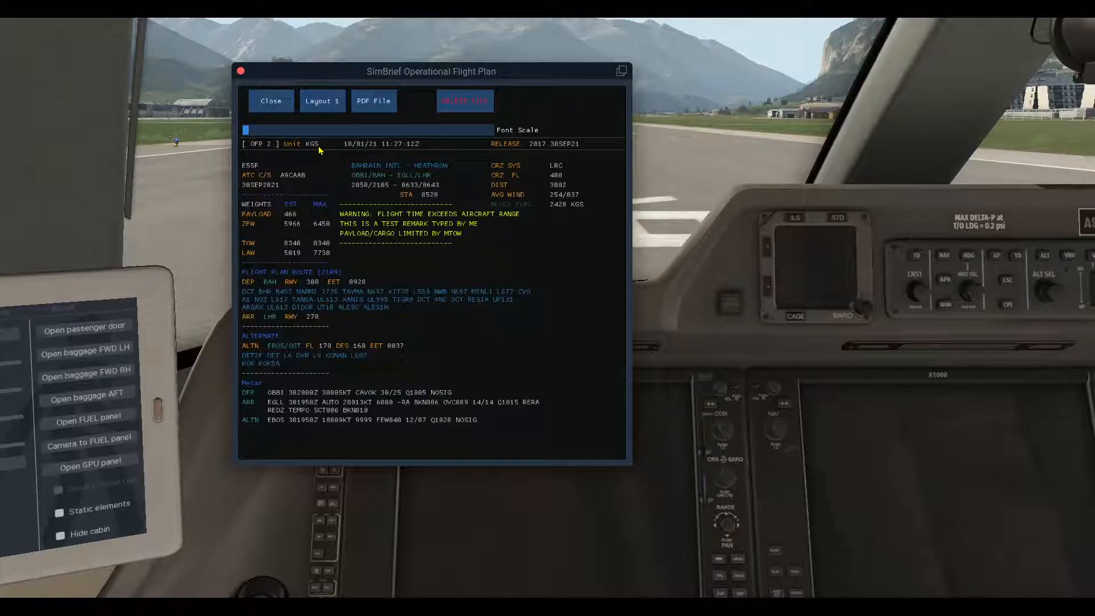
pyautogui.moveTo(314, 149)
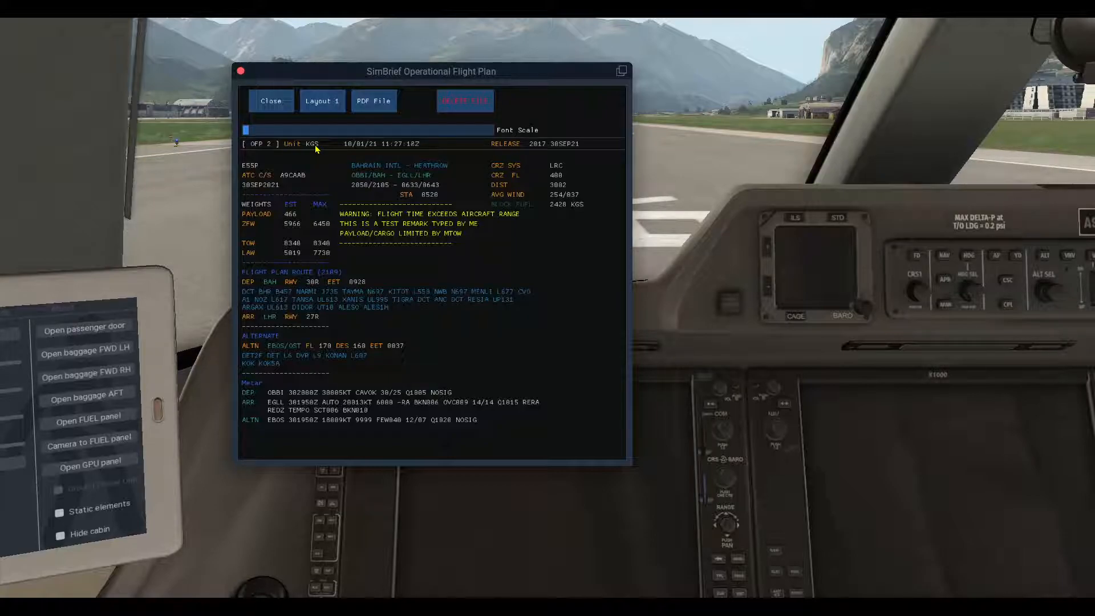
pyautogui.moveTo(421, 148)
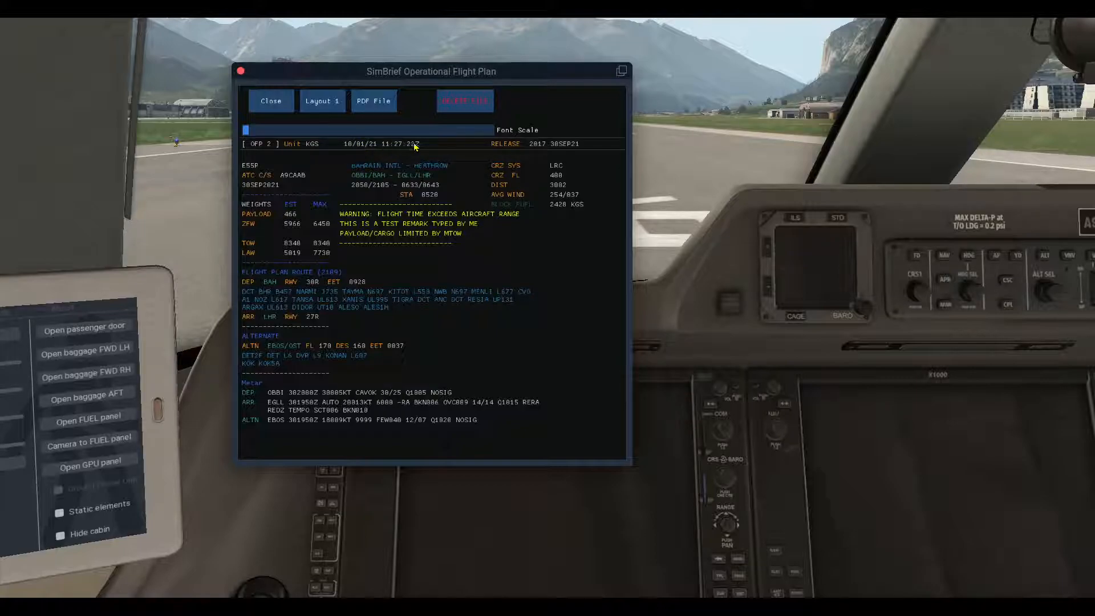
pyautogui.moveTo(516, 148)
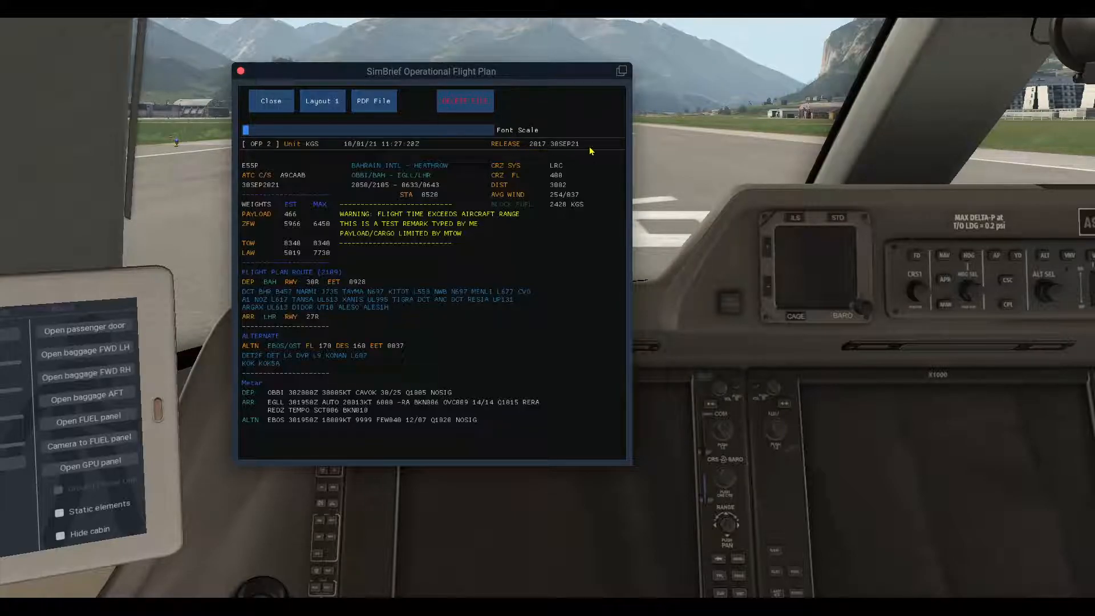
pyautogui.moveTo(571, 147)
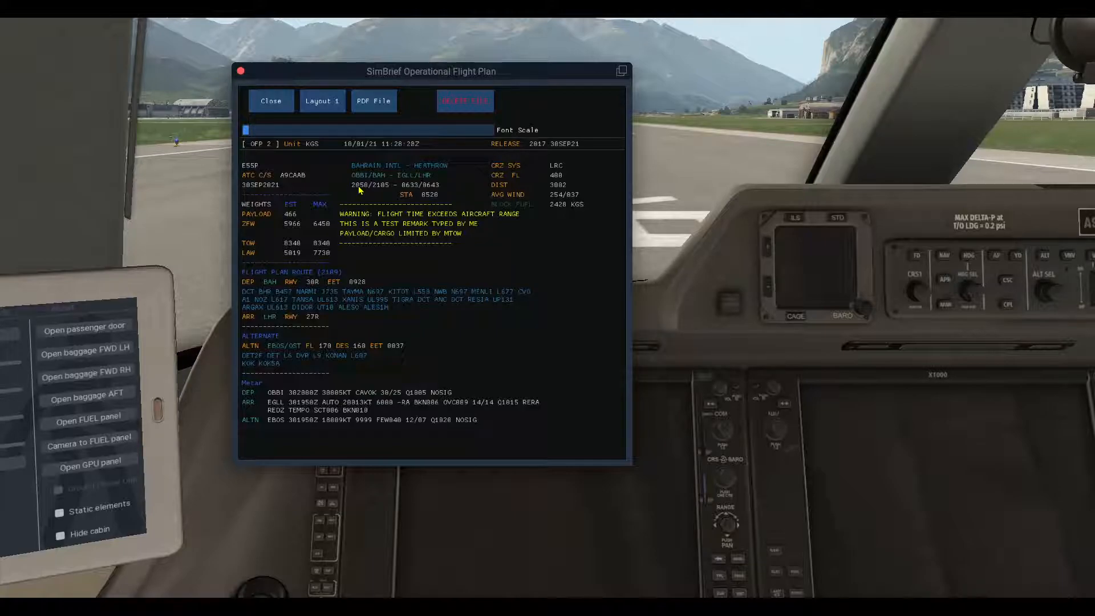
pyautogui.moveTo(378, 190)
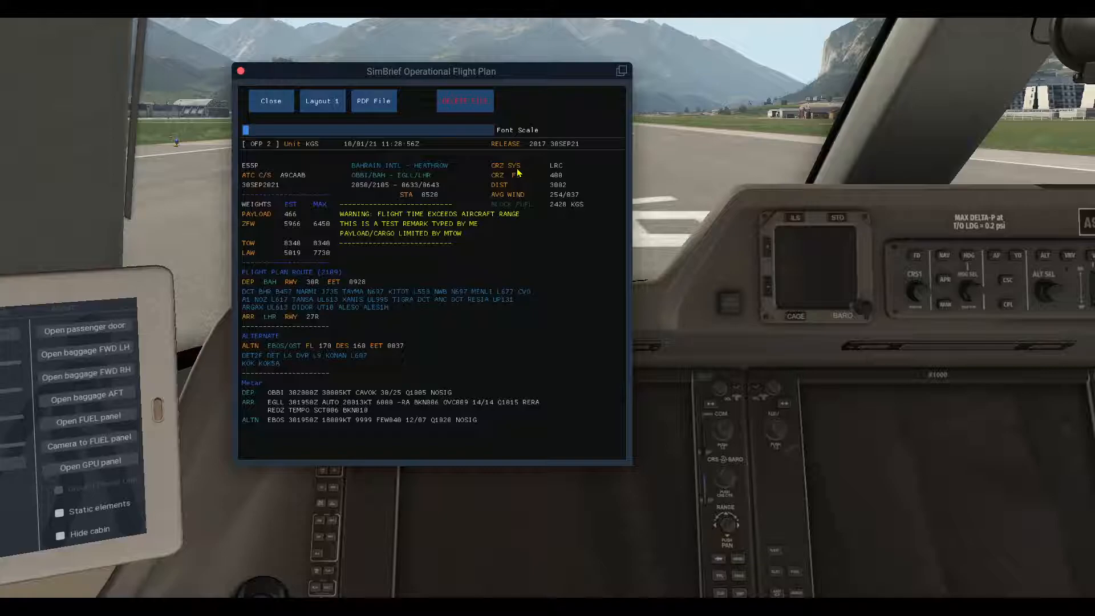
pyautogui.moveTo(555, 170)
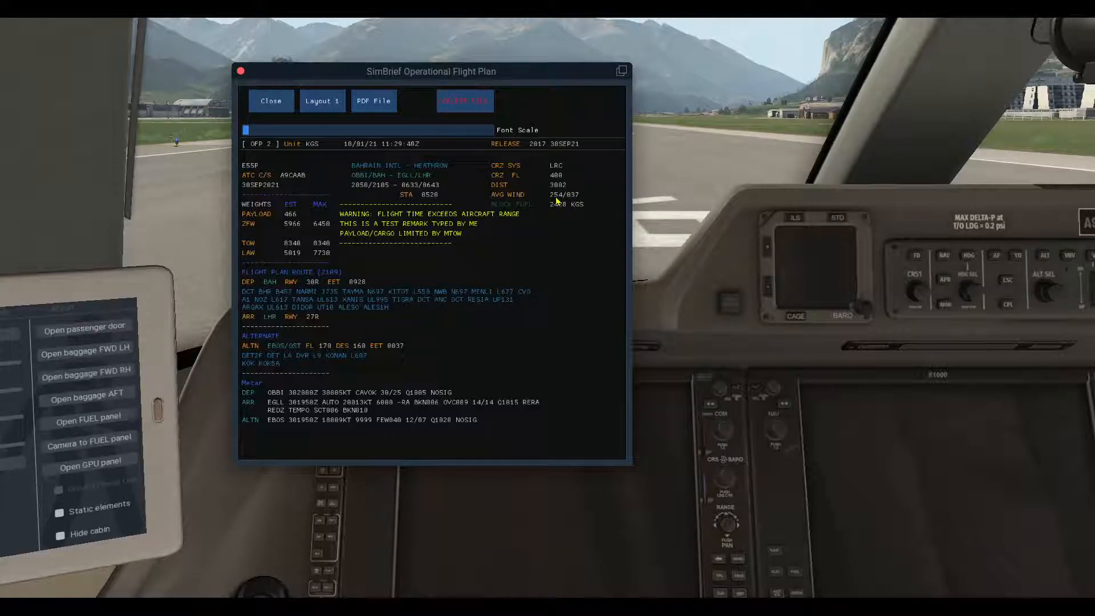
pyautogui.moveTo(565, 203)
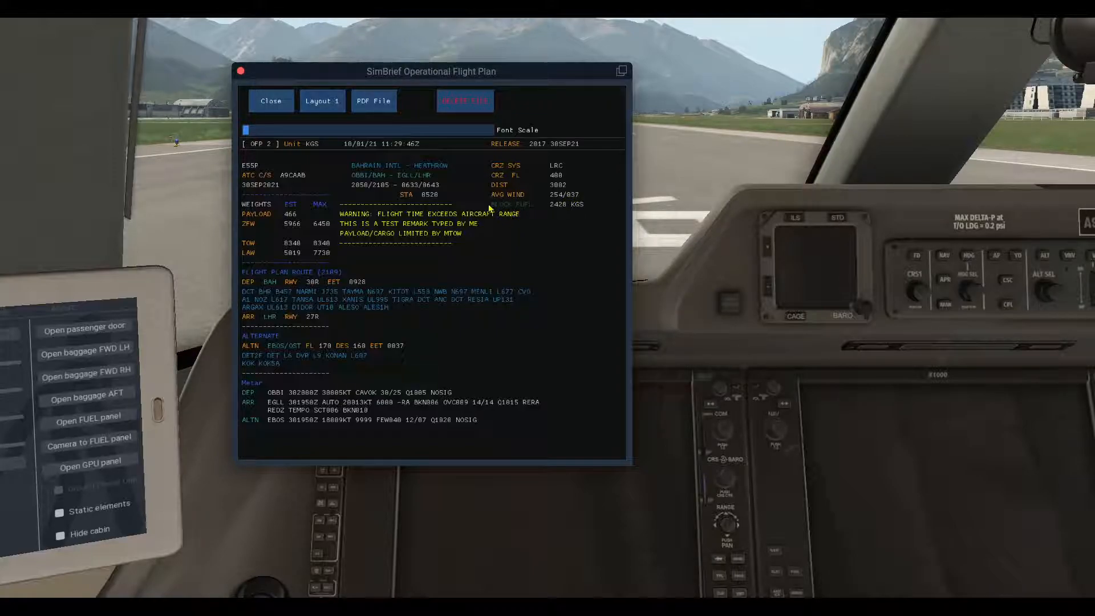
pyautogui.moveTo(562, 212)
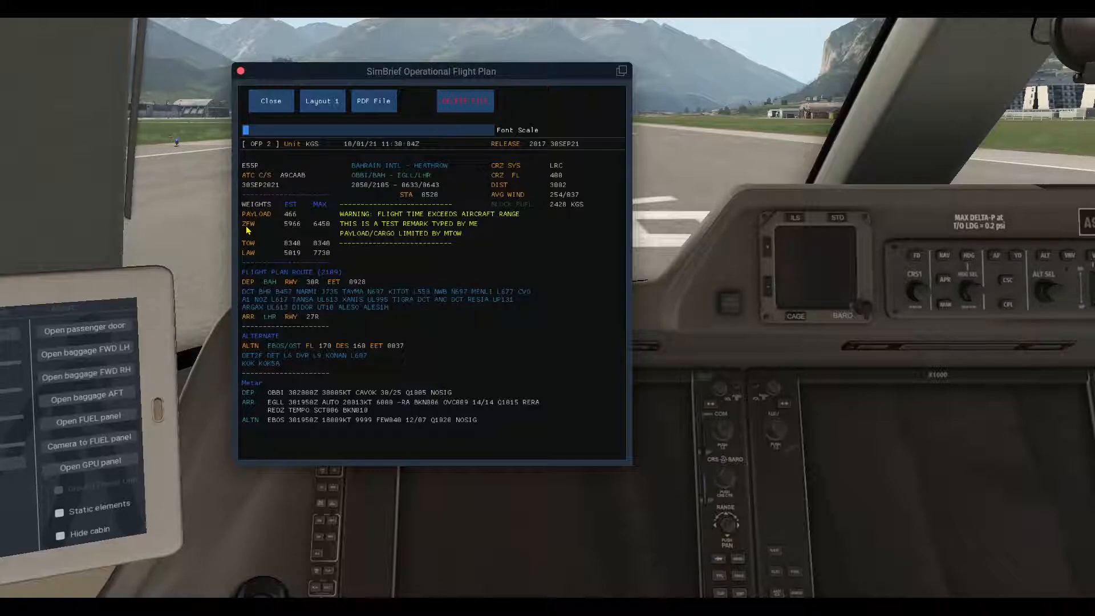
pyautogui.moveTo(246, 260)
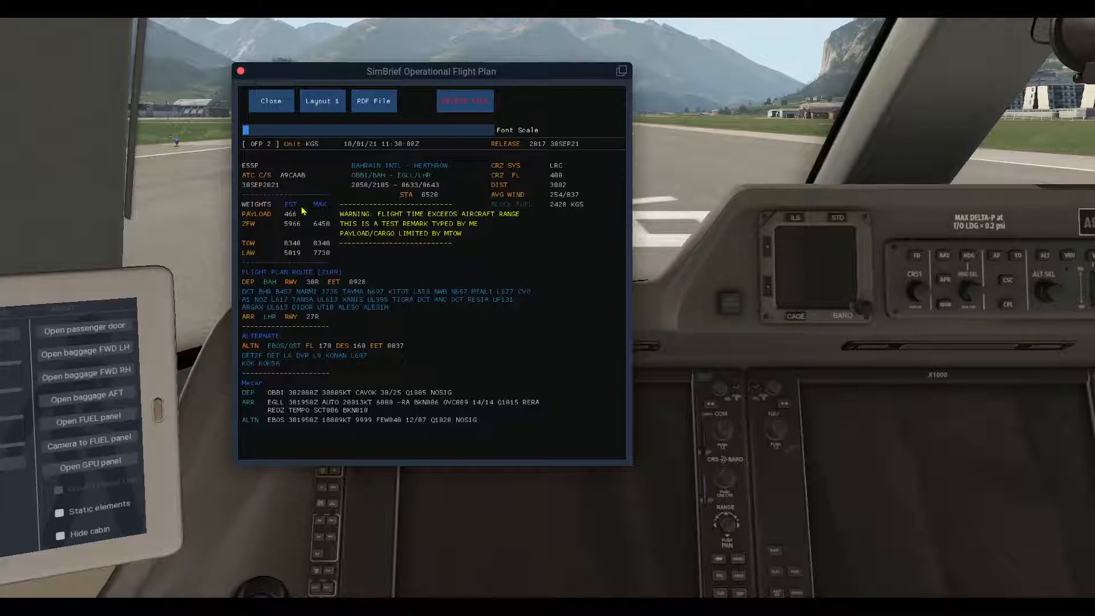
pyautogui.moveTo(385, 216)
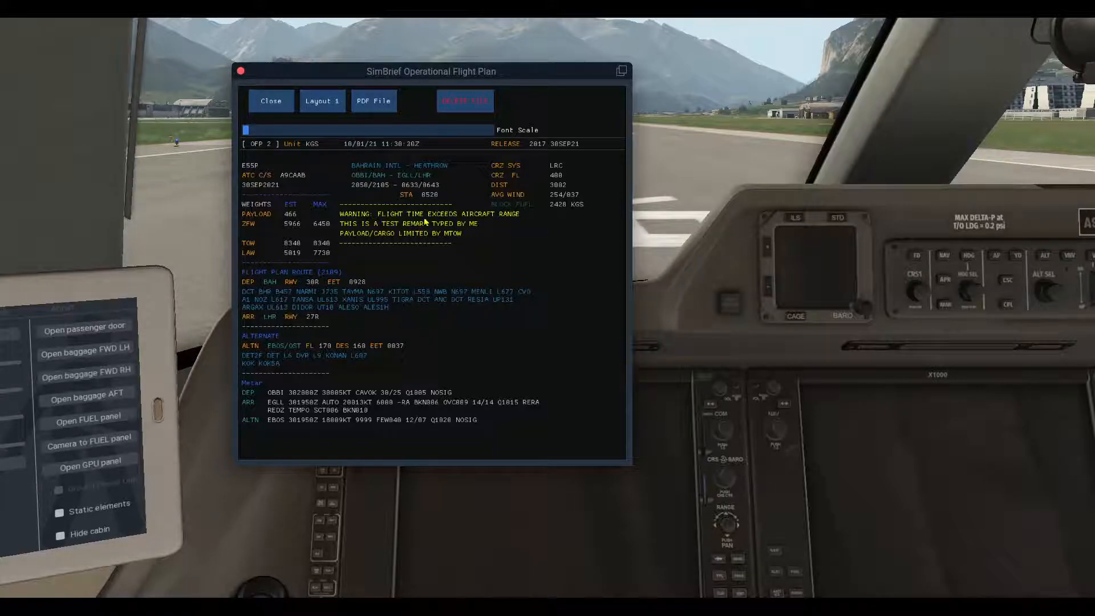
pyautogui.moveTo(487, 226)
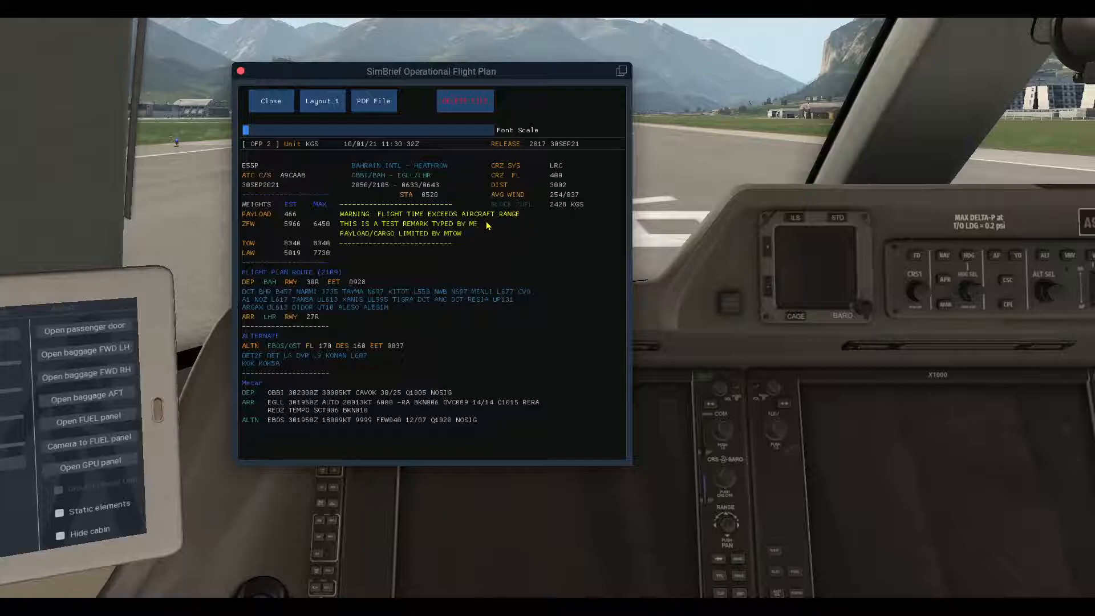
pyautogui.moveTo(508, 223)
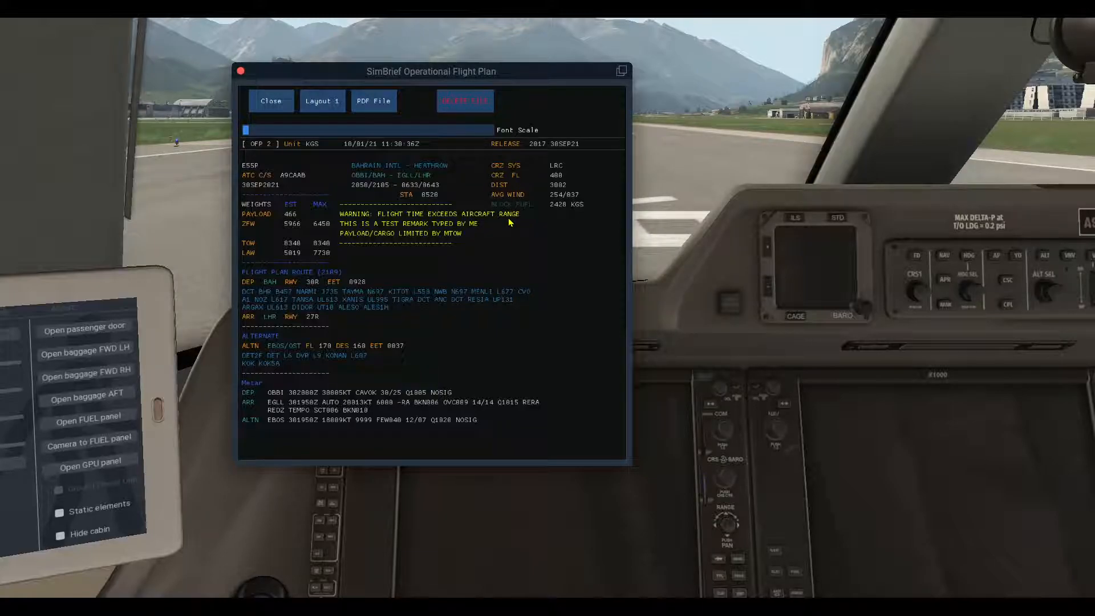
pyautogui.moveTo(355, 239)
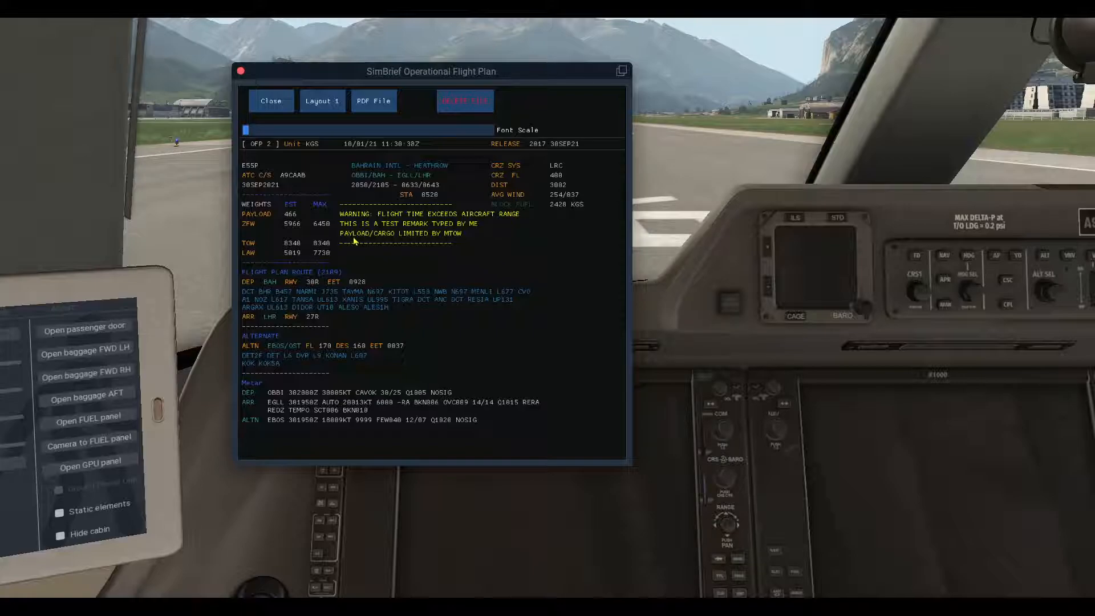
pyautogui.moveTo(349, 241)
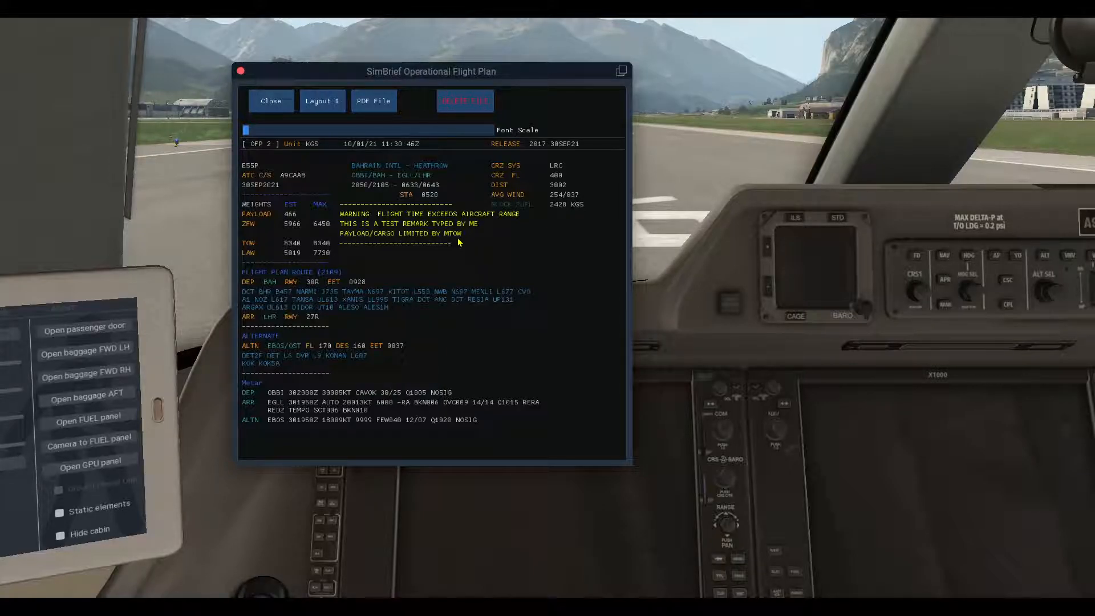
pyautogui.moveTo(325, 254)
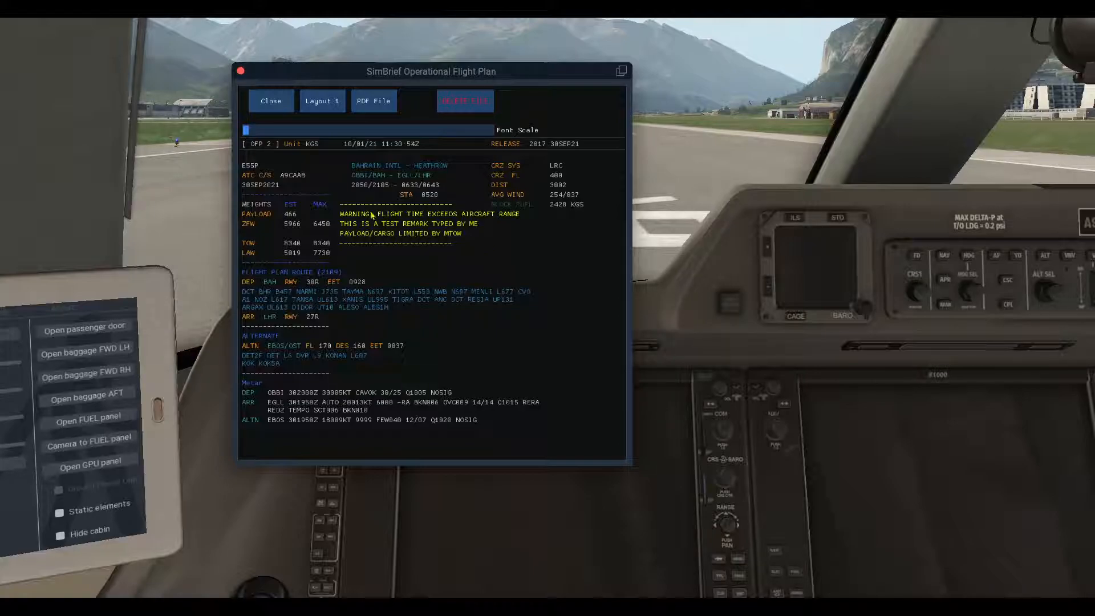
pyautogui.moveTo(378, 239)
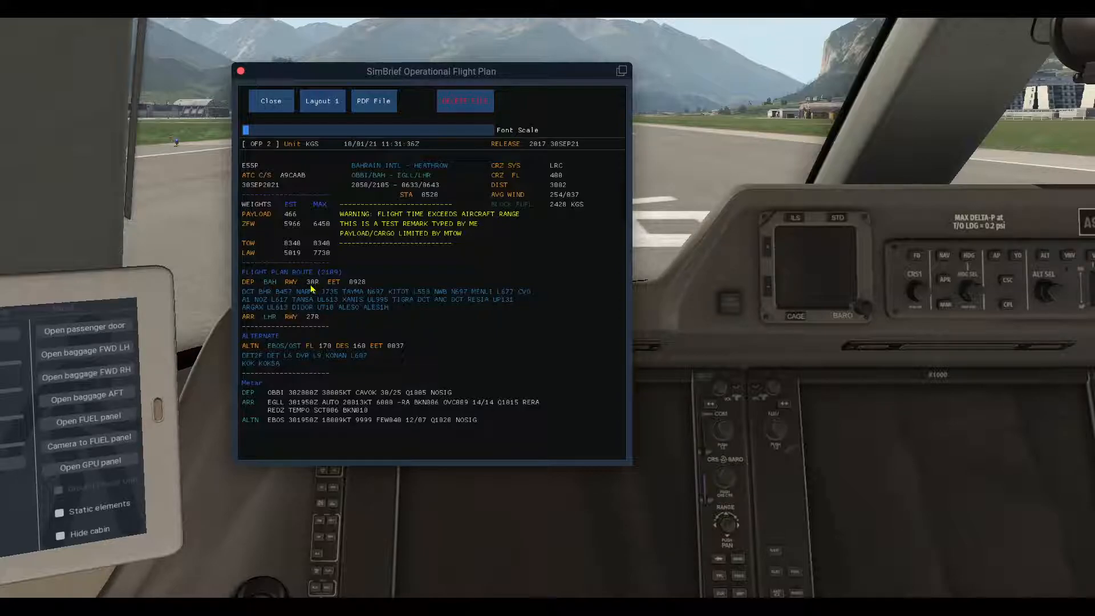
pyautogui.moveTo(334, 289)
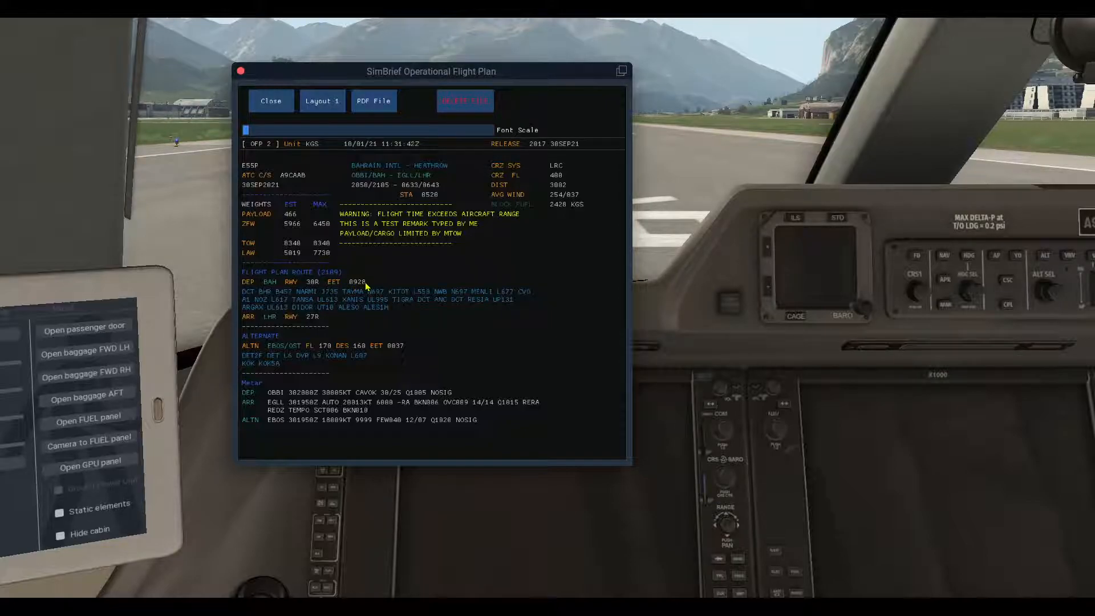
pyautogui.moveTo(256, 300)
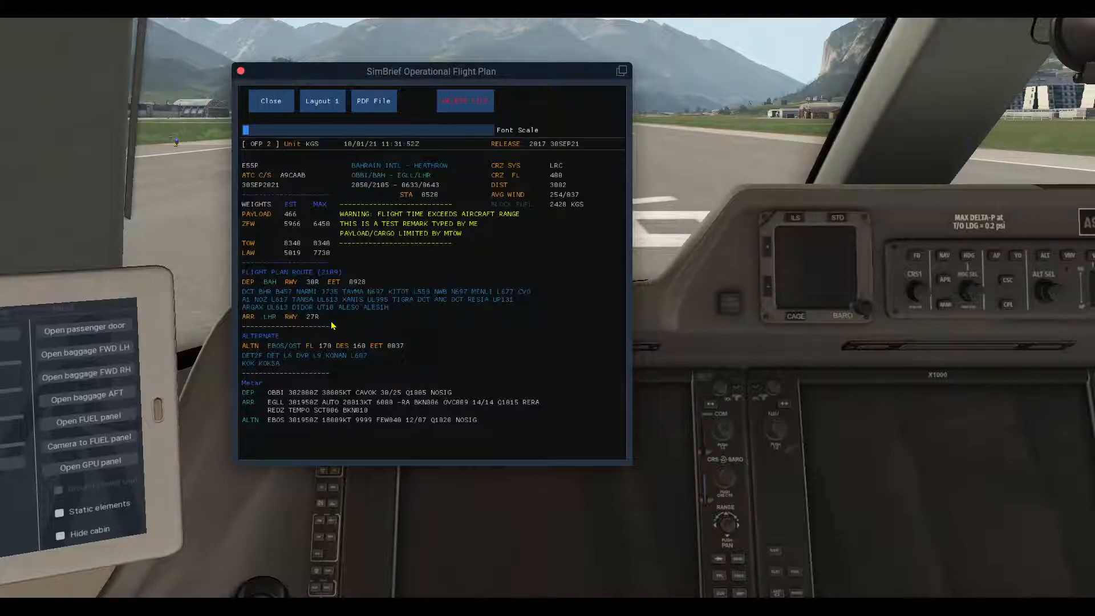
pyautogui.moveTo(256, 346)
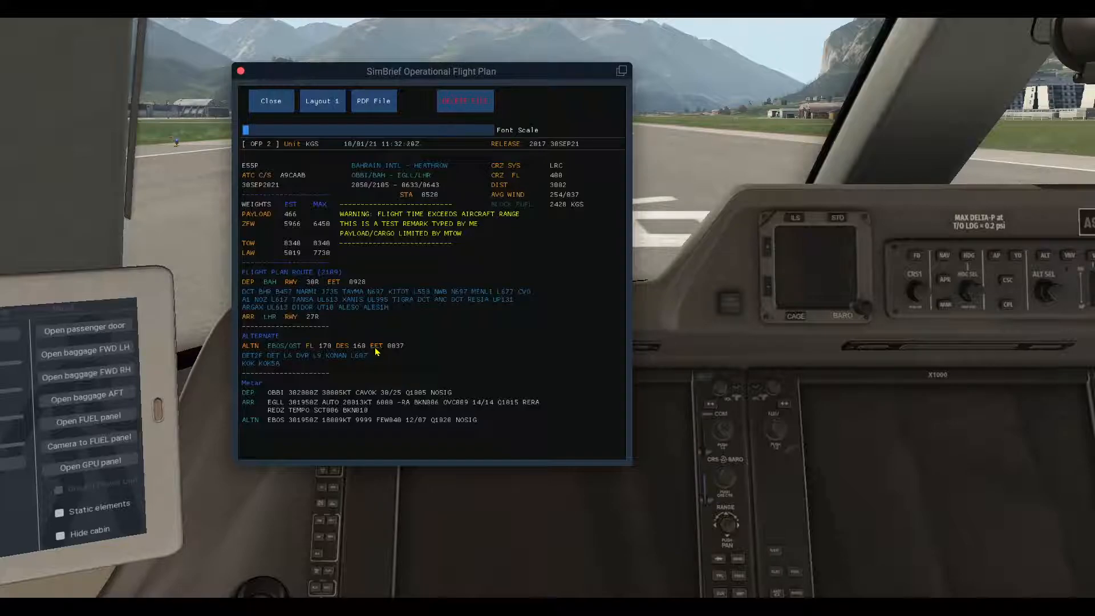
pyautogui.moveTo(401, 350)
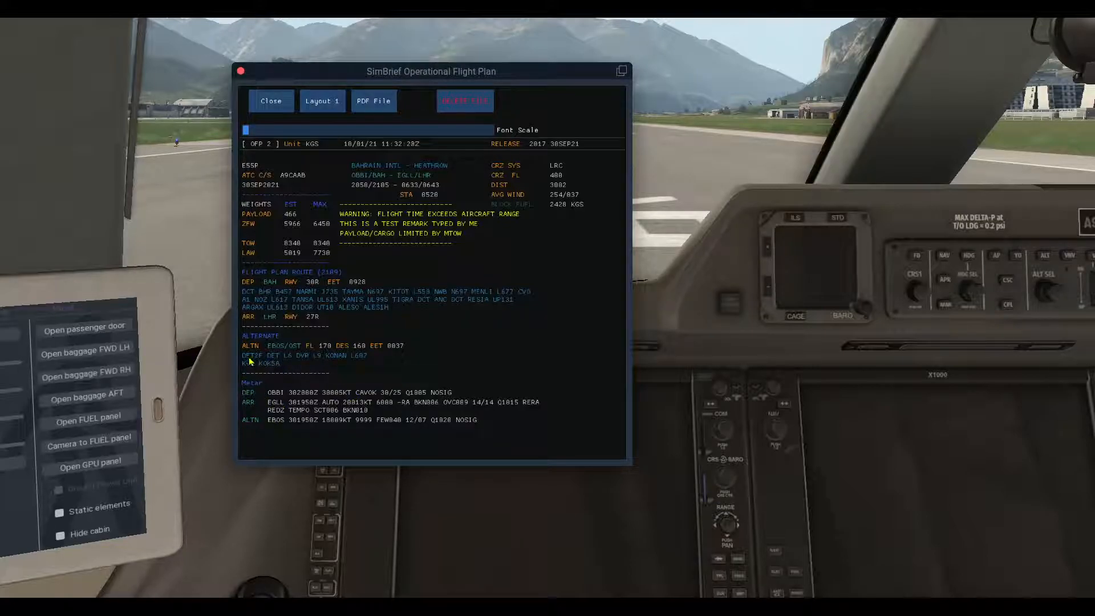
pyautogui.moveTo(250, 409)
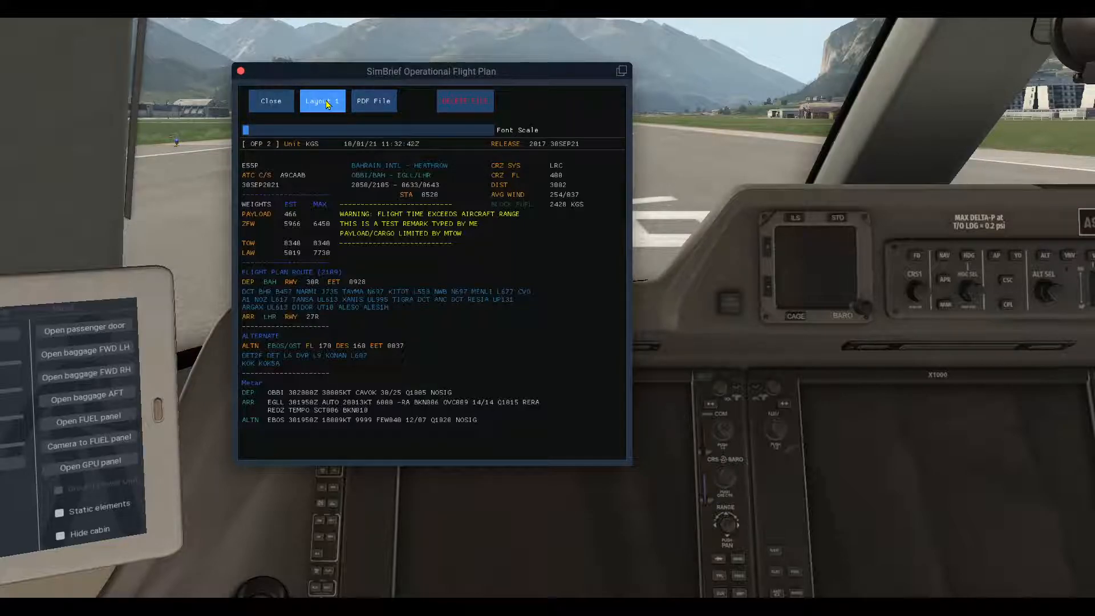
pyautogui.click(271, 101)
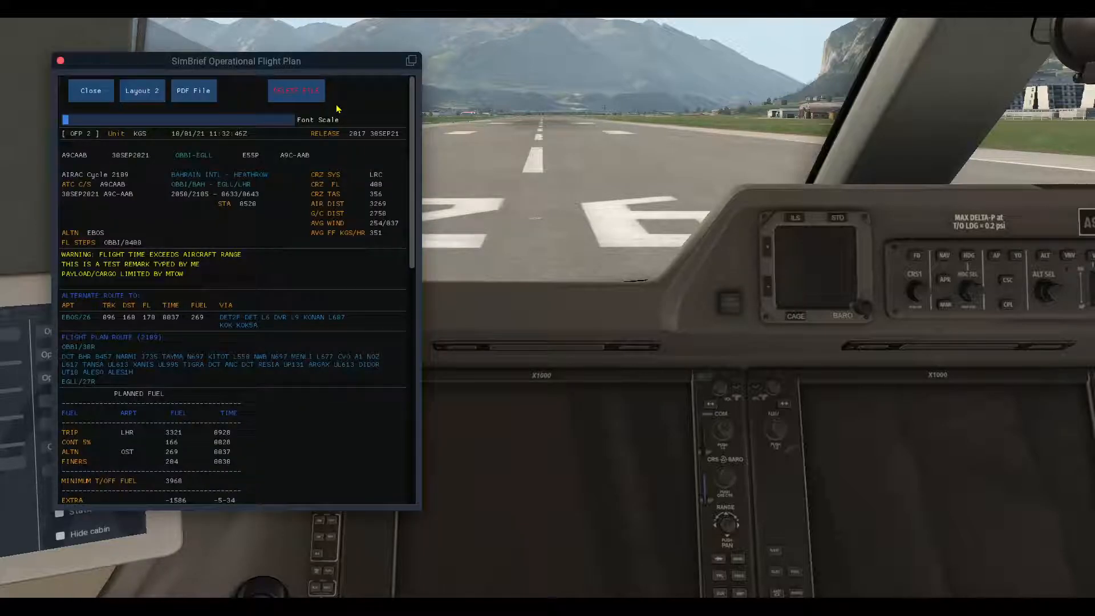
pyautogui.moveTo(238, 61); pyautogui.dragTo(468, 64)
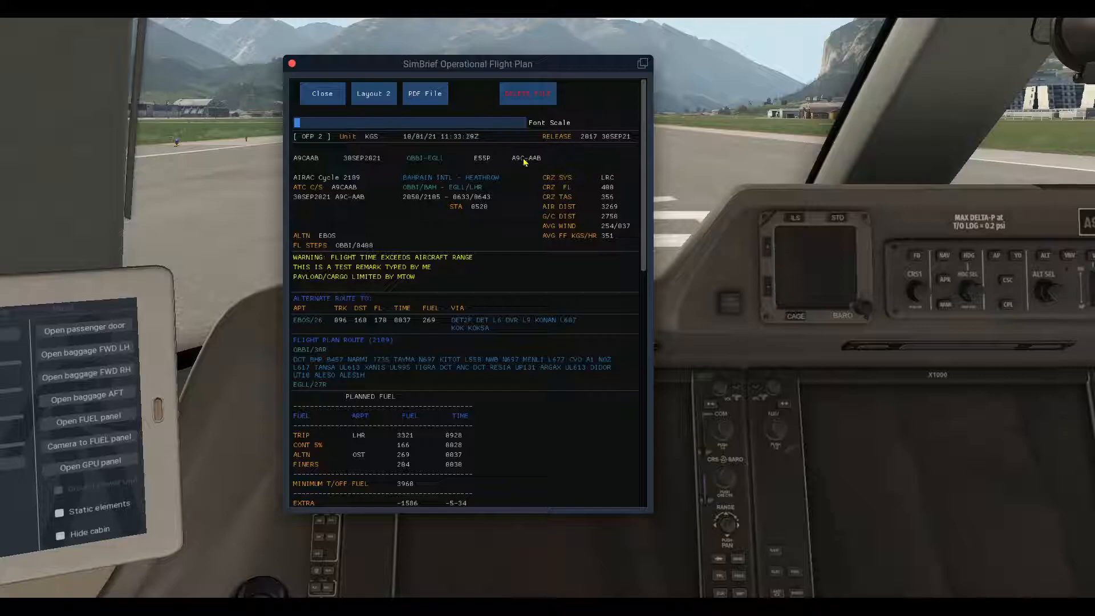
pyautogui.moveTo(322, 186)
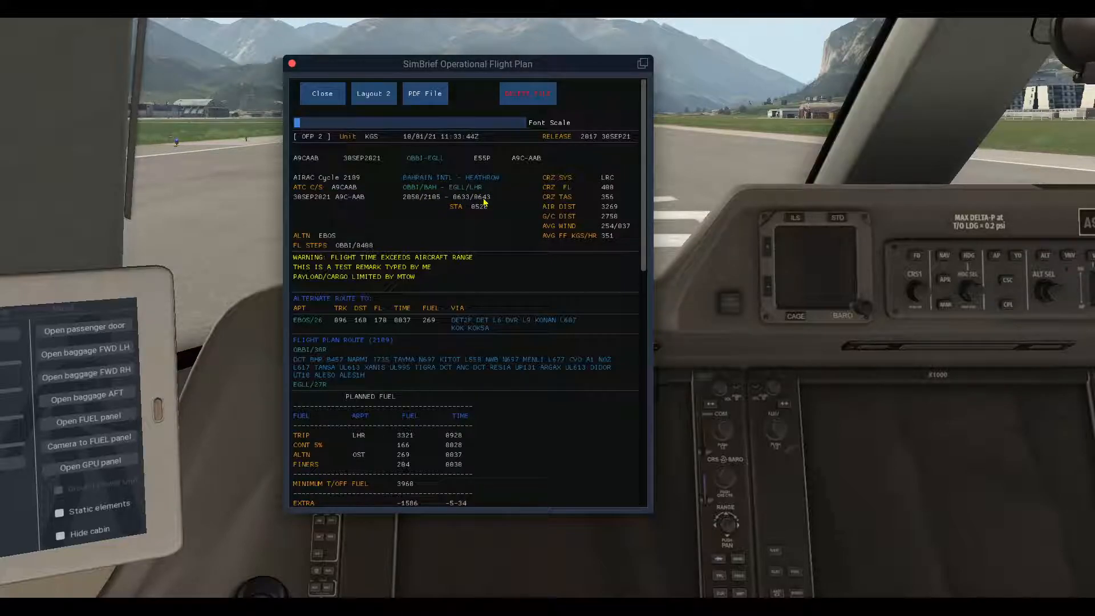
pyautogui.moveTo(562, 181)
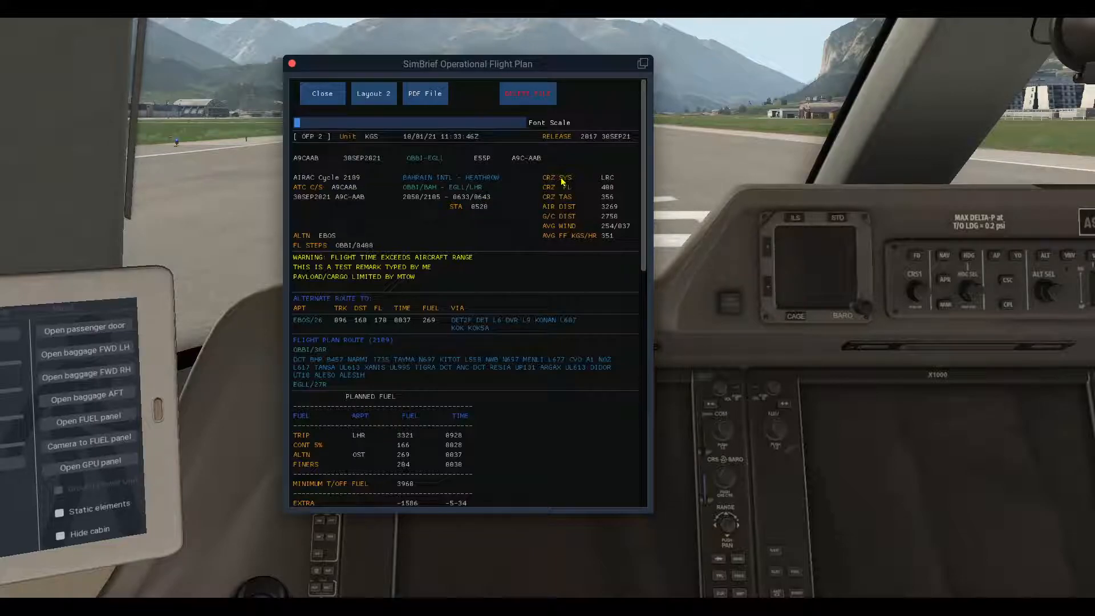
pyautogui.moveTo(561, 186)
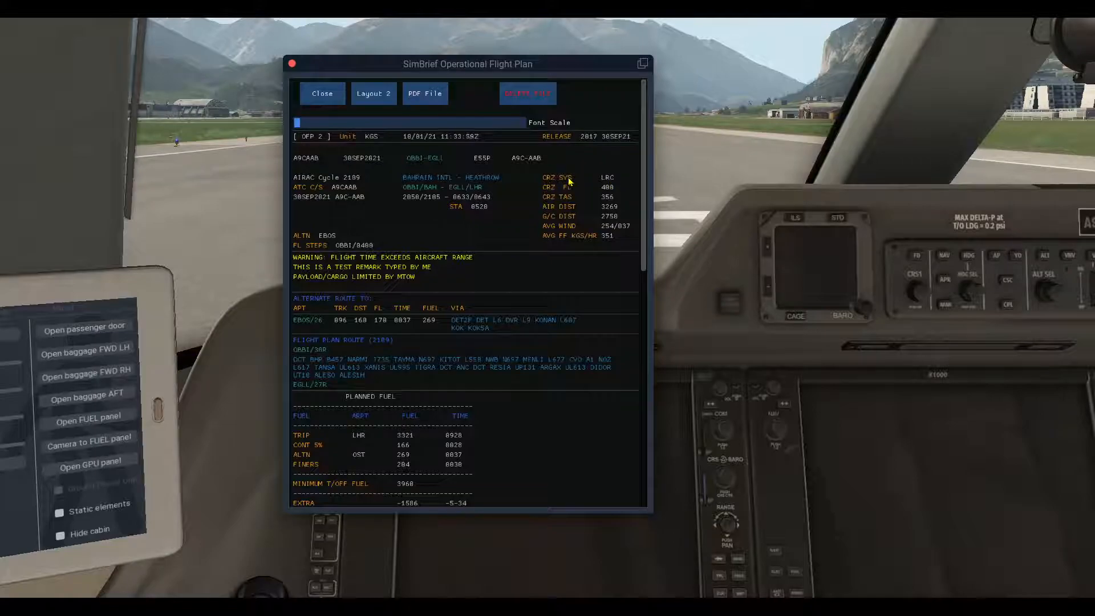
pyautogui.moveTo(628, 193)
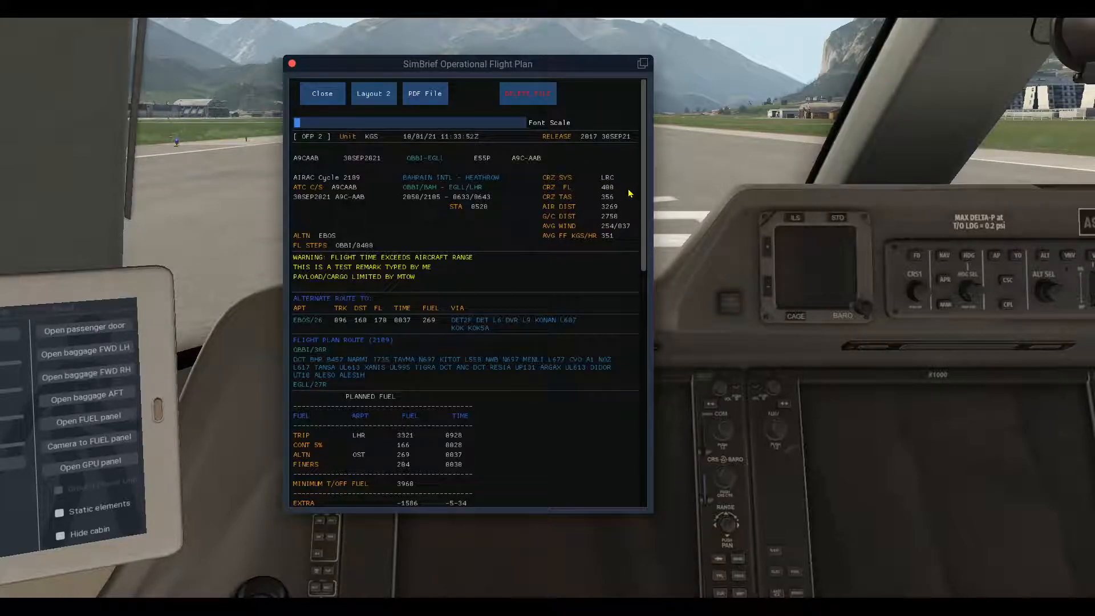
pyautogui.moveTo(551, 204)
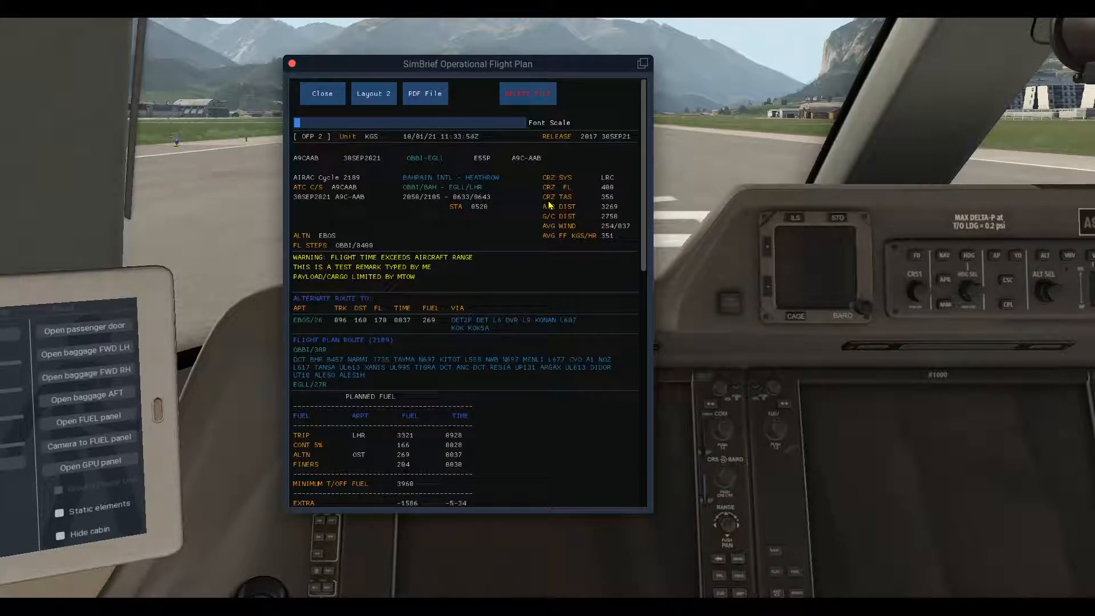
pyautogui.moveTo(567, 201)
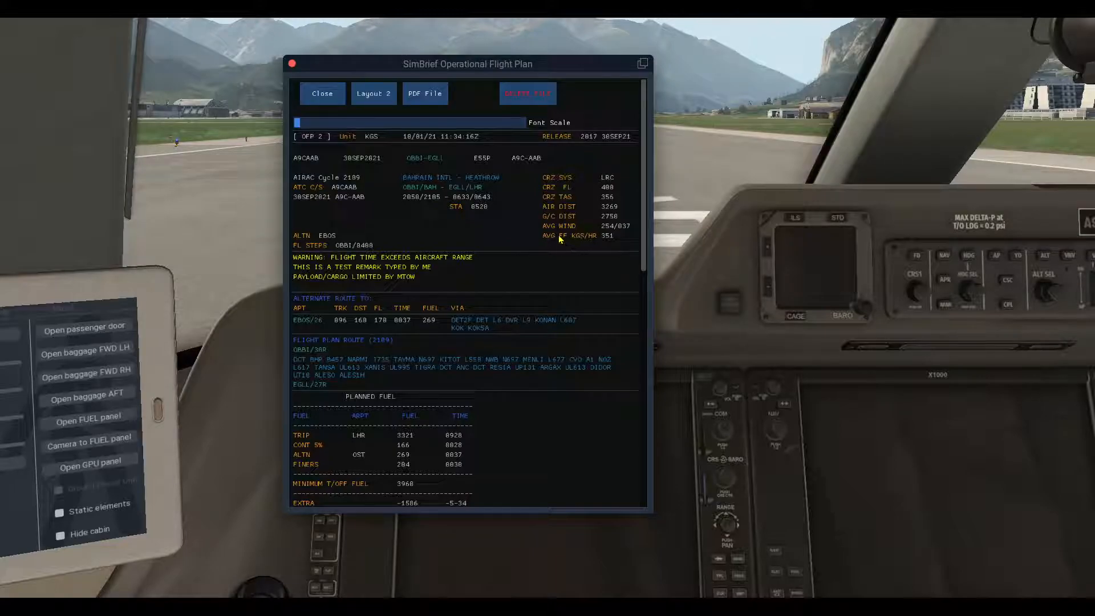
pyautogui.moveTo(618, 235)
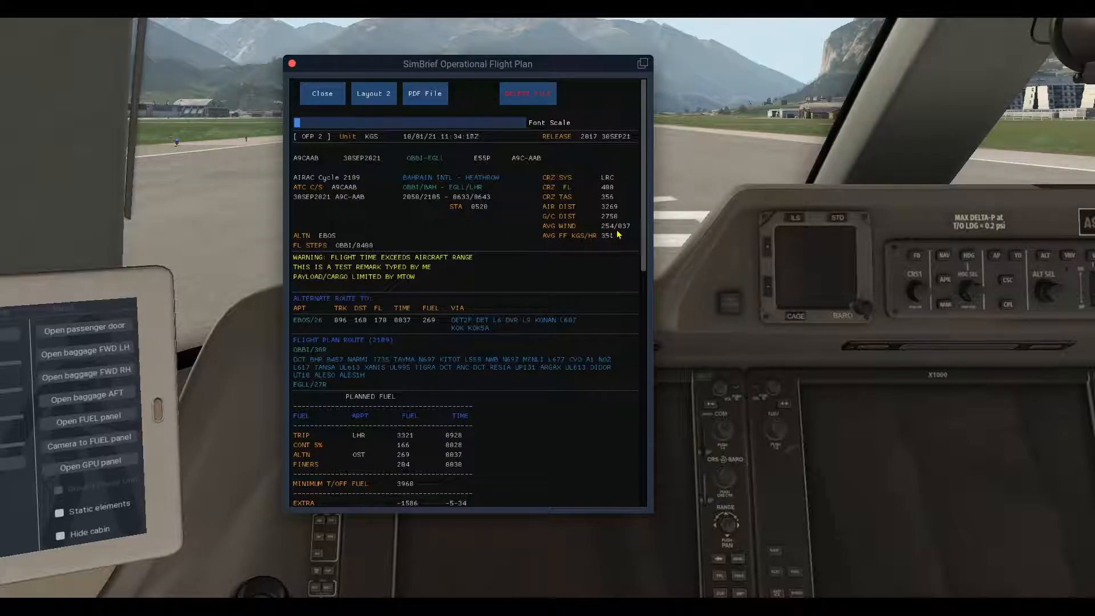
pyautogui.moveTo(595, 242)
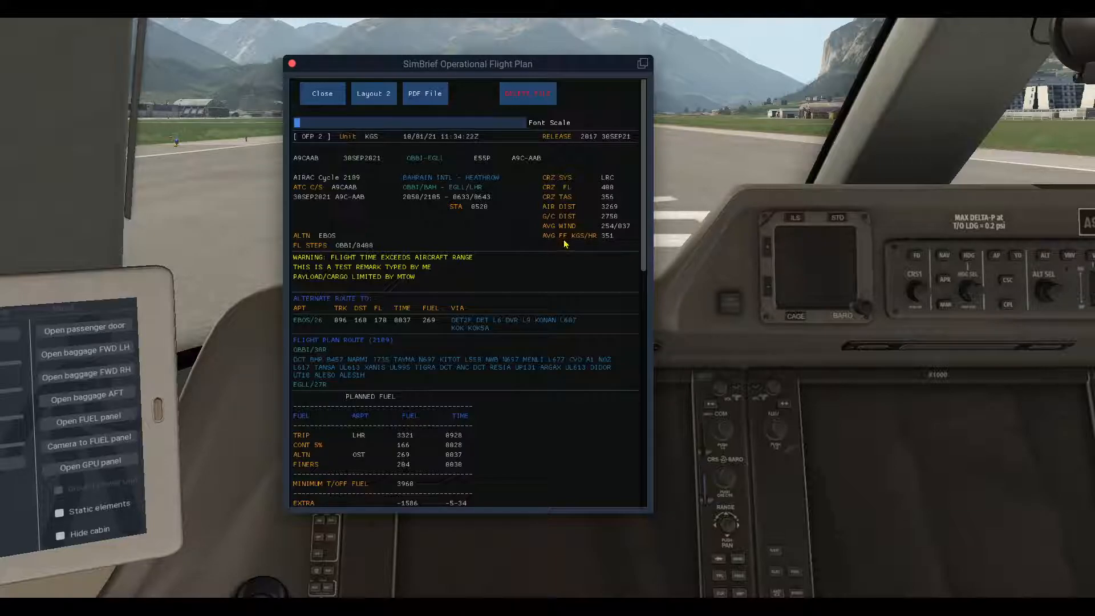
pyautogui.moveTo(577, 247)
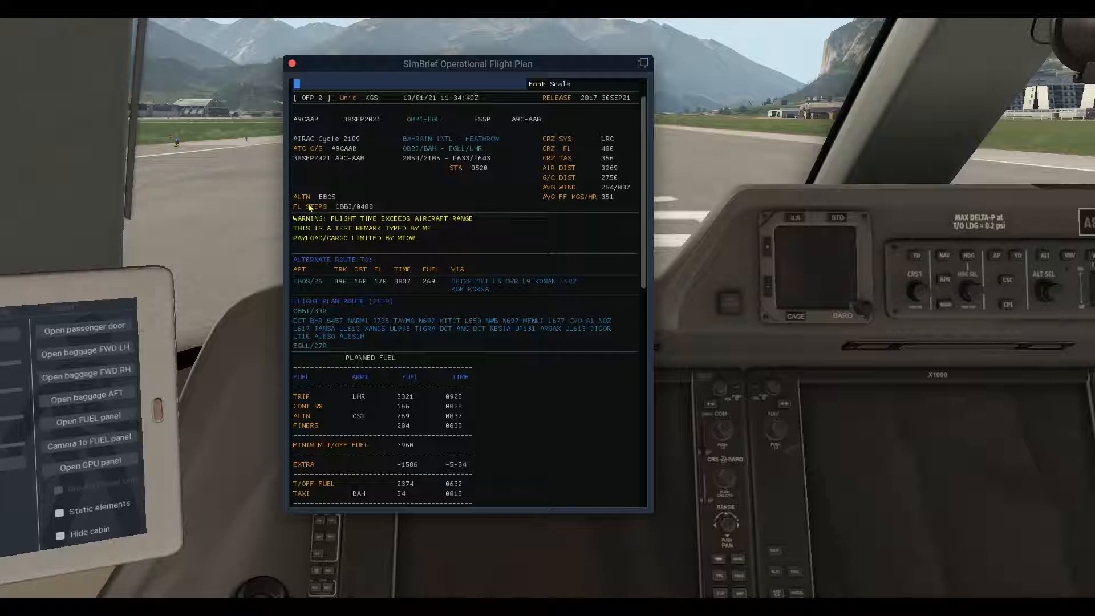
pyautogui.moveTo(342, 203)
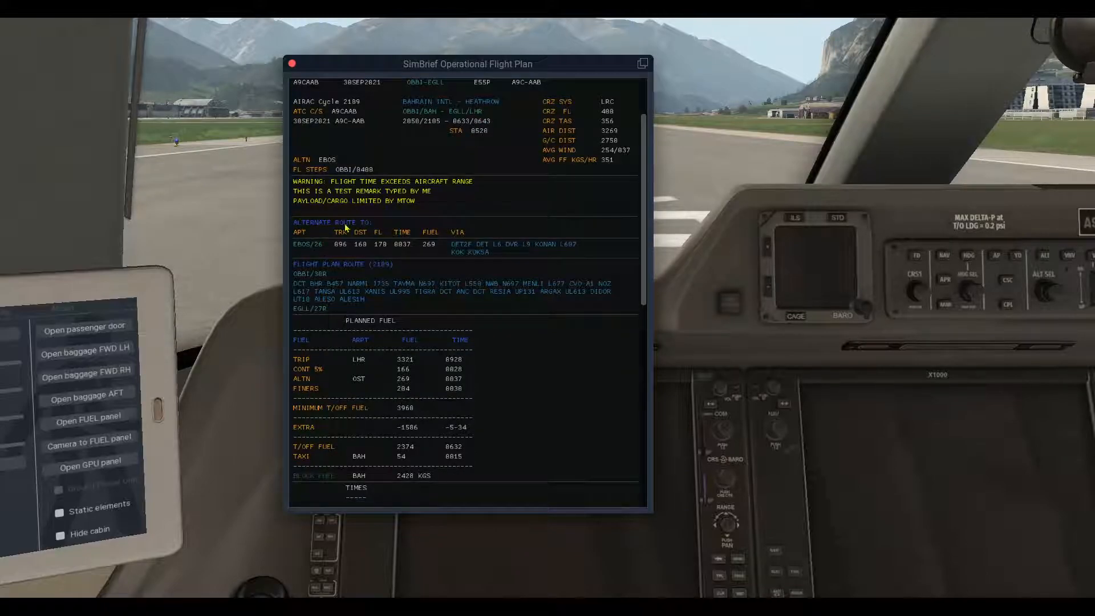
pyautogui.moveTo(310, 252)
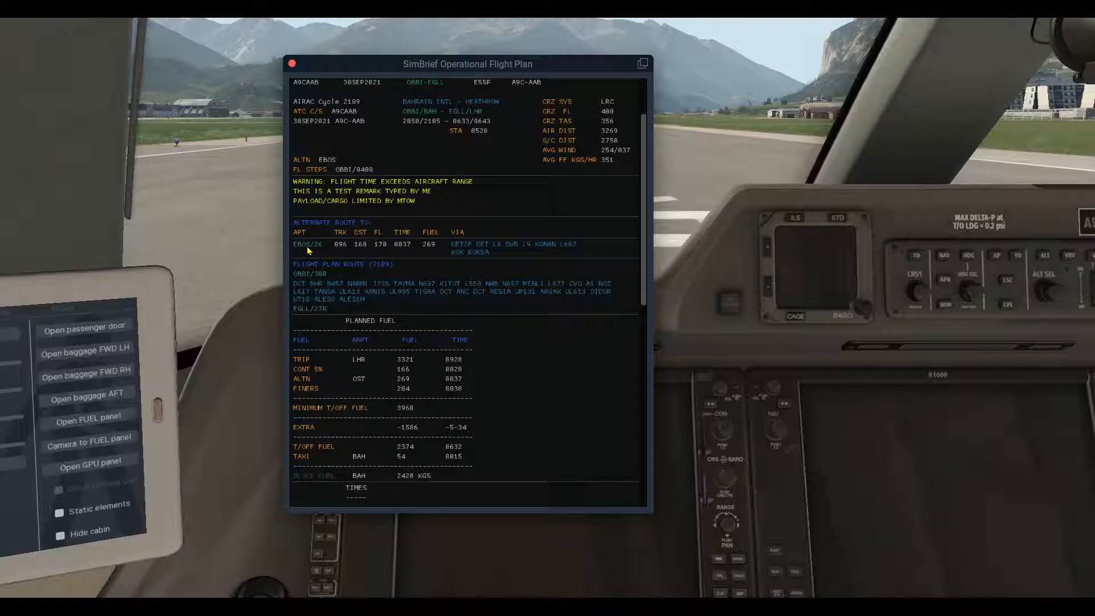
pyautogui.moveTo(318, 249)
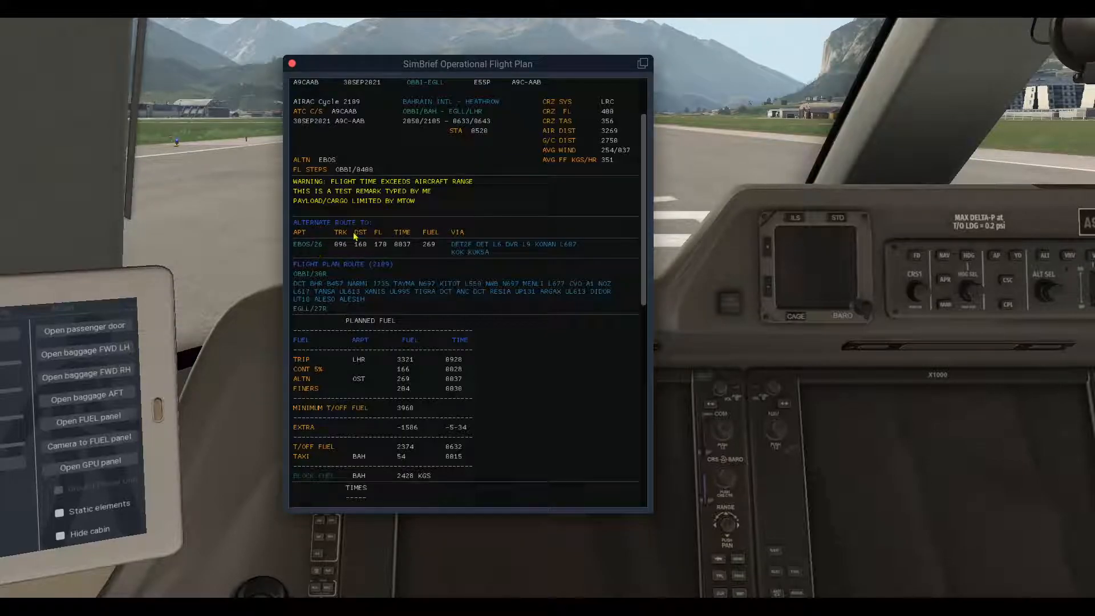
pyautogui.moveTo(346, 251)
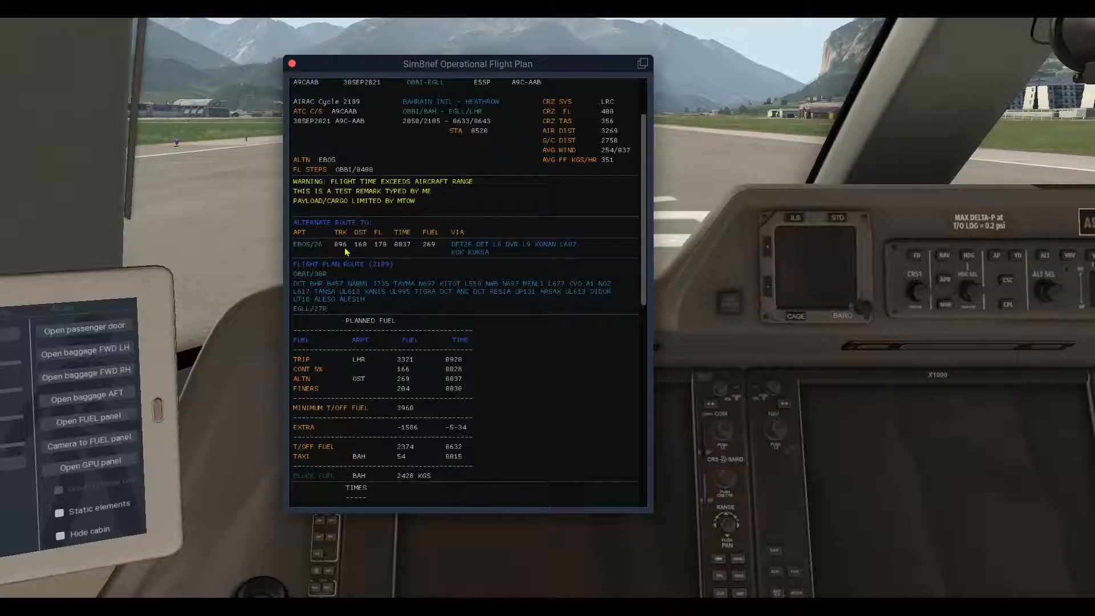
pyautogui.moveTo(357, 249)
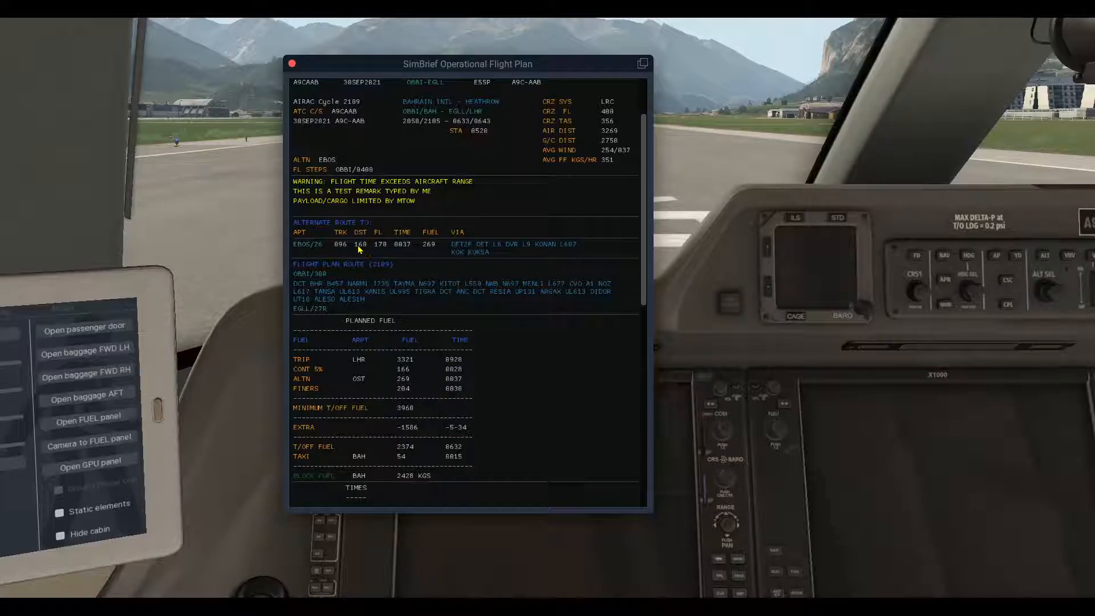
pyautogui.moveTo(377, 249)
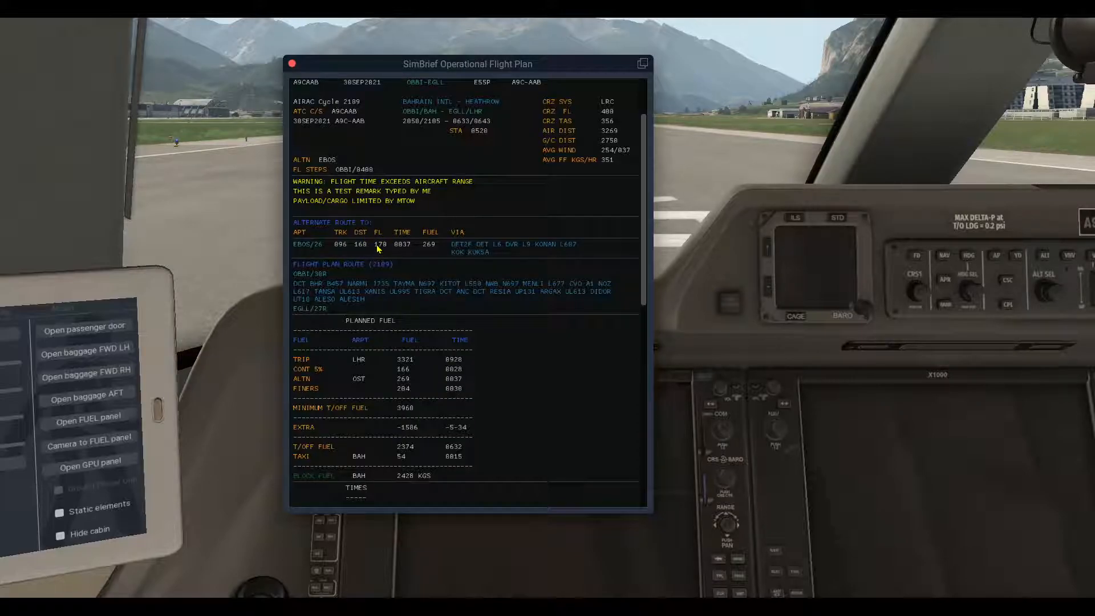
pyautogui.moveTo(410, 250)
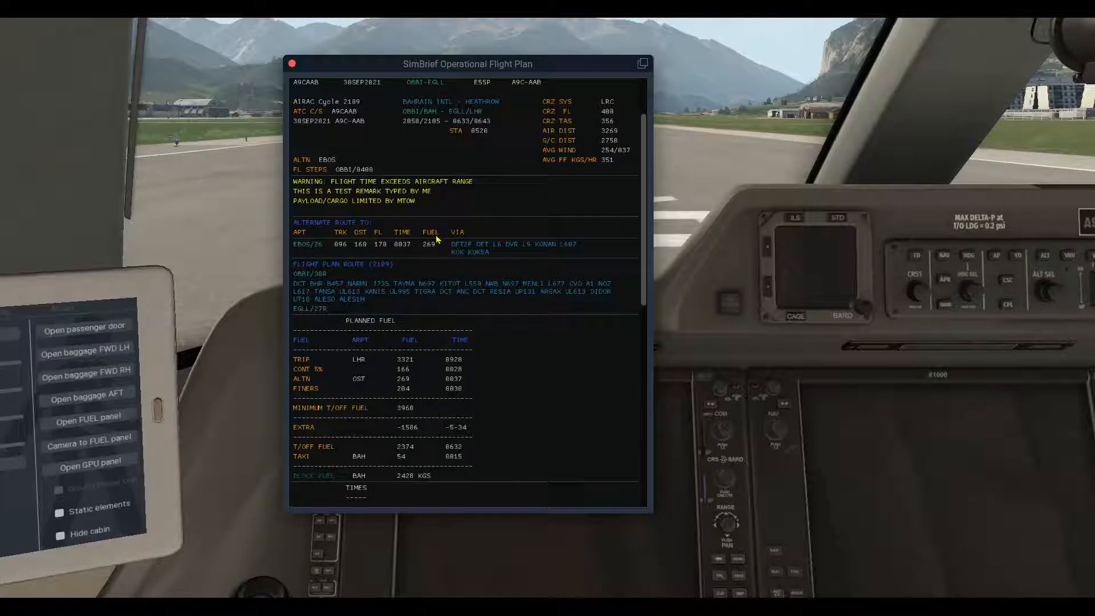
pyautogui.moveTo(431, 252)
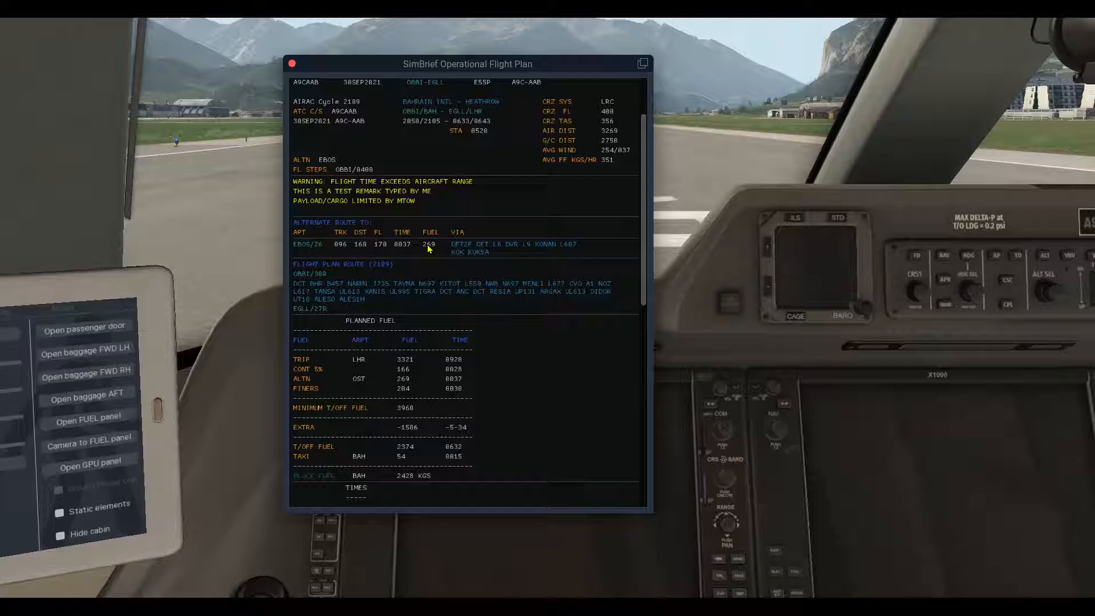
pyautogui.moveTo(474, 241)
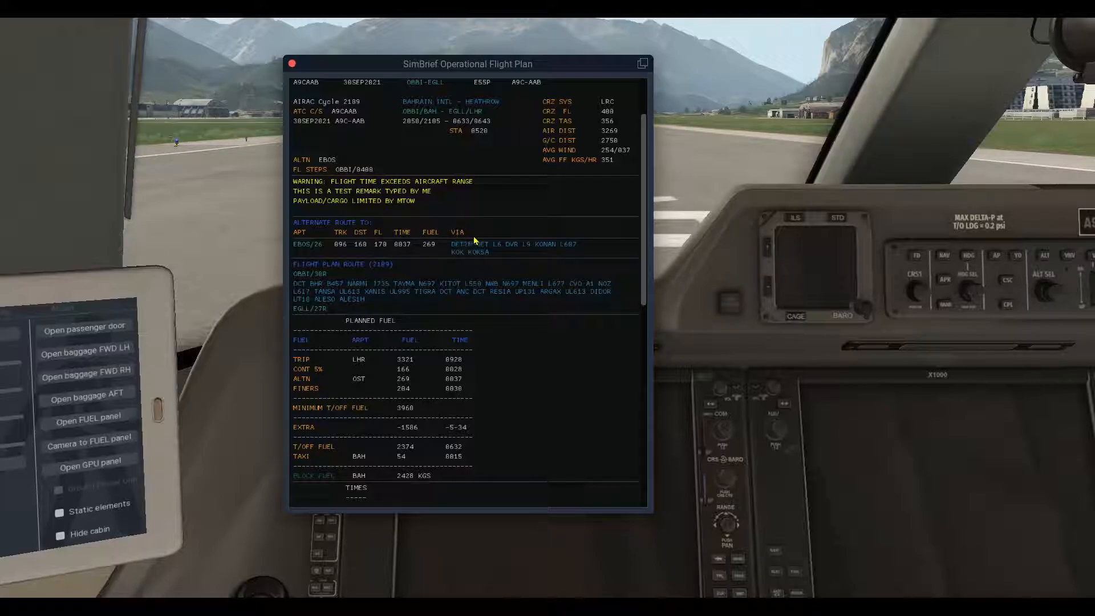
pyautogui.moveTo(499, 252)
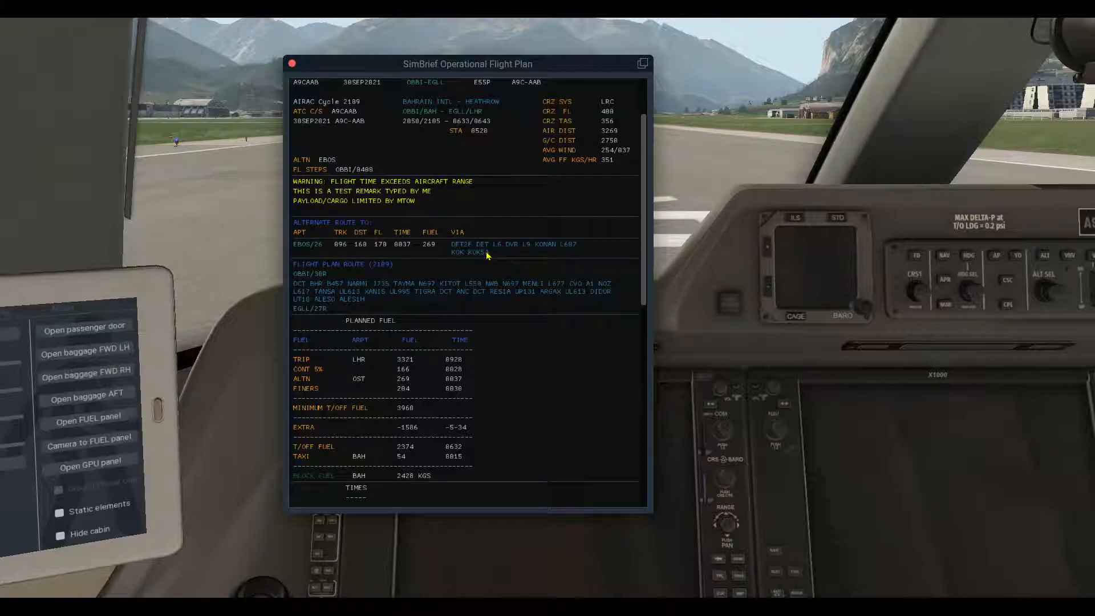
# Step: Scroll down to reveal the block fuel line and the Times heading
pyautogui.scroll(-3)
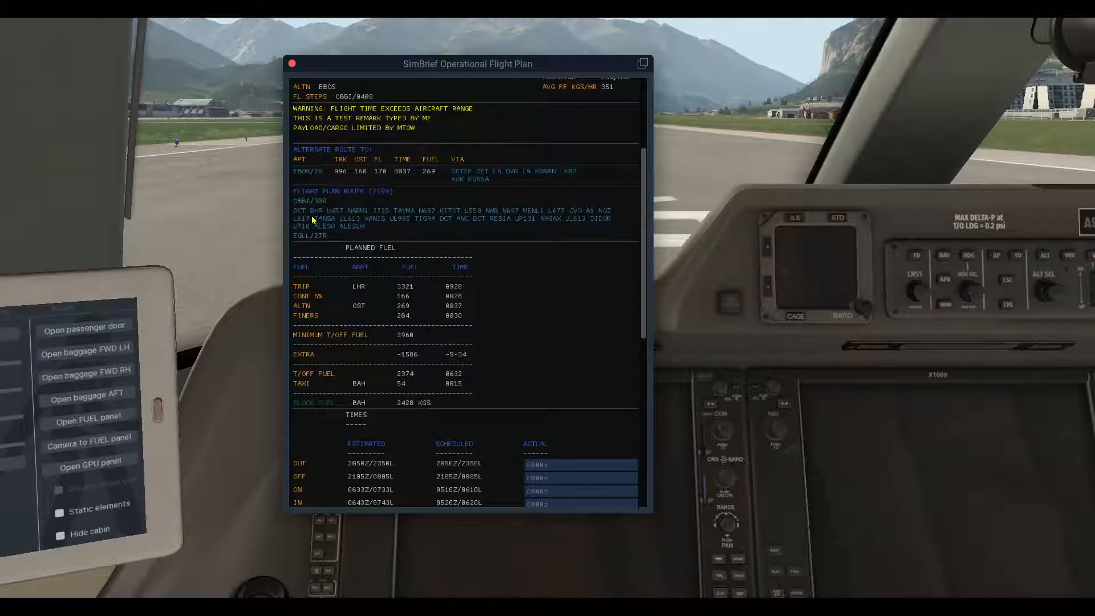
pyautogui.moveTo(433, 243)
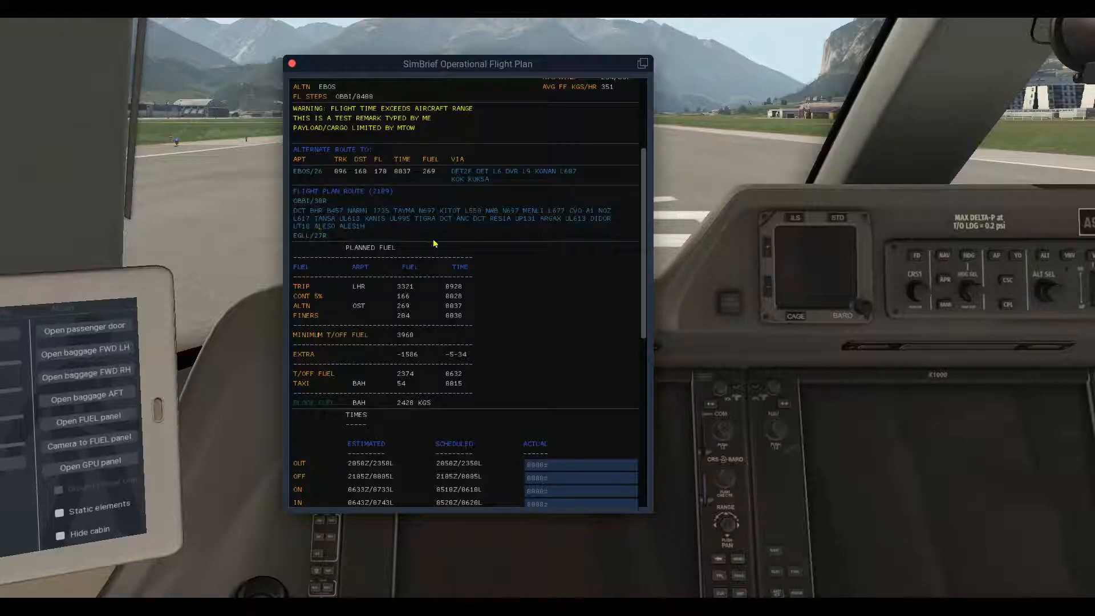
pyautogui.moveTo(318, 243)
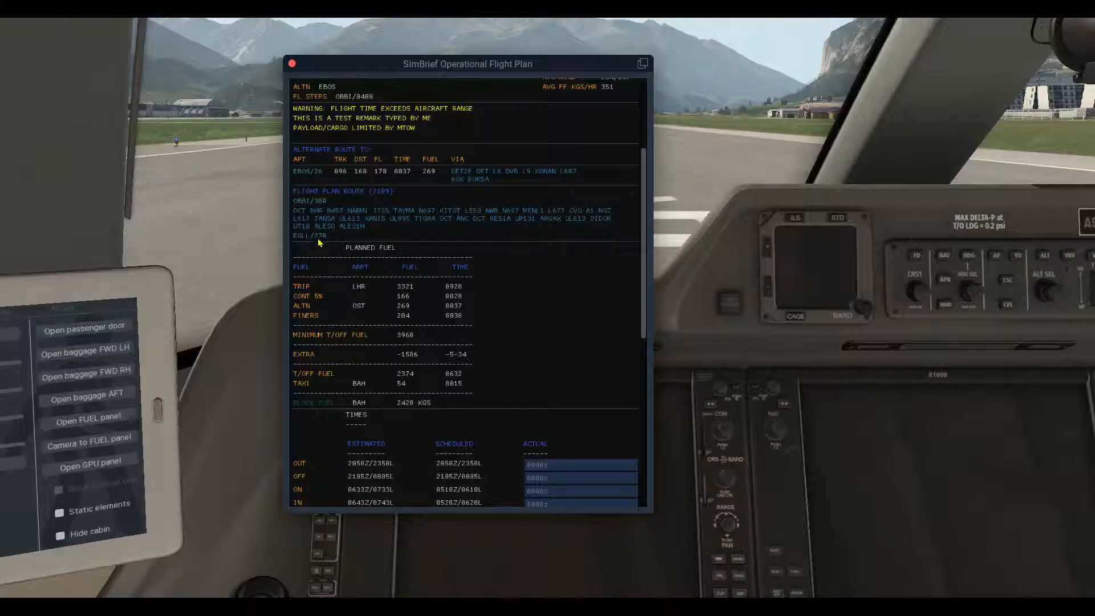
pyautogui.moveTo(489, 279)
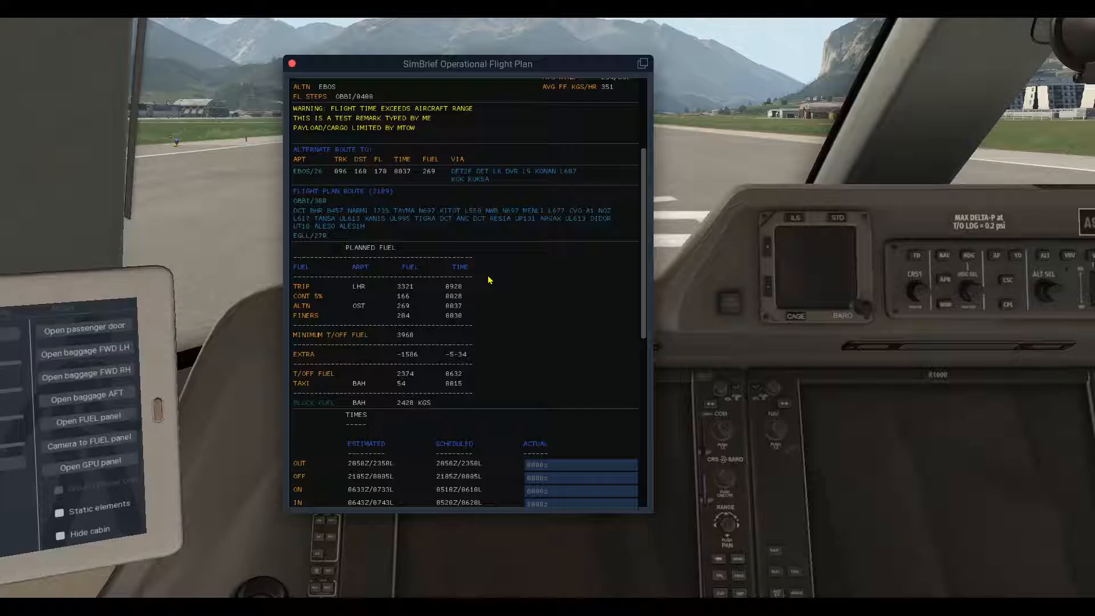
# Step: Scroll down to the Times table with estimated, scheduled and actual OUT, OFF, ON, IN
pyautogui.scroll(-3)
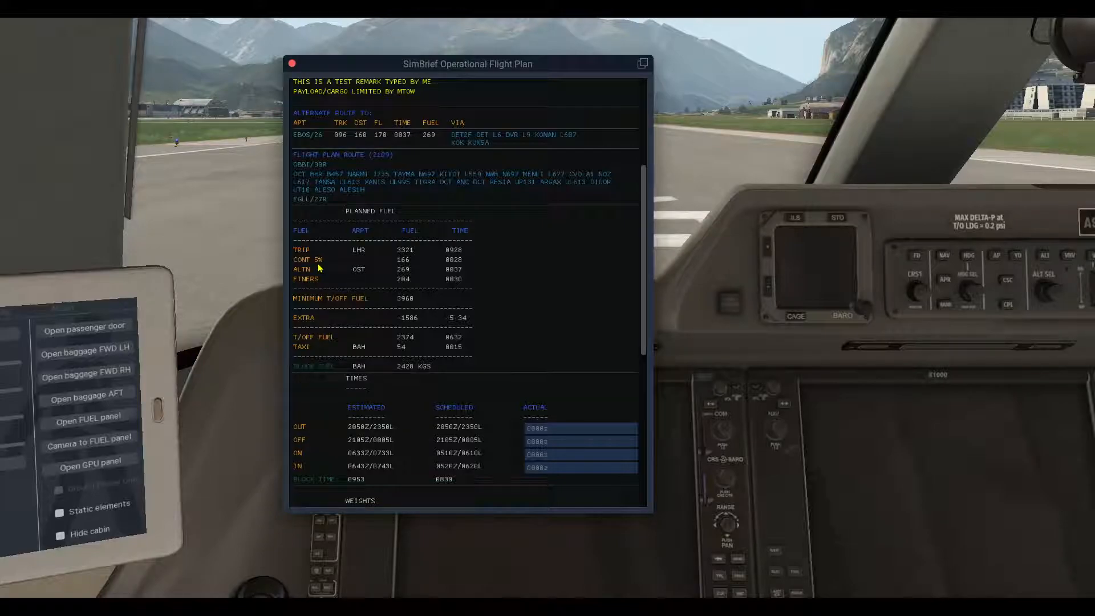
pyautogui.moveTo(335, 264)
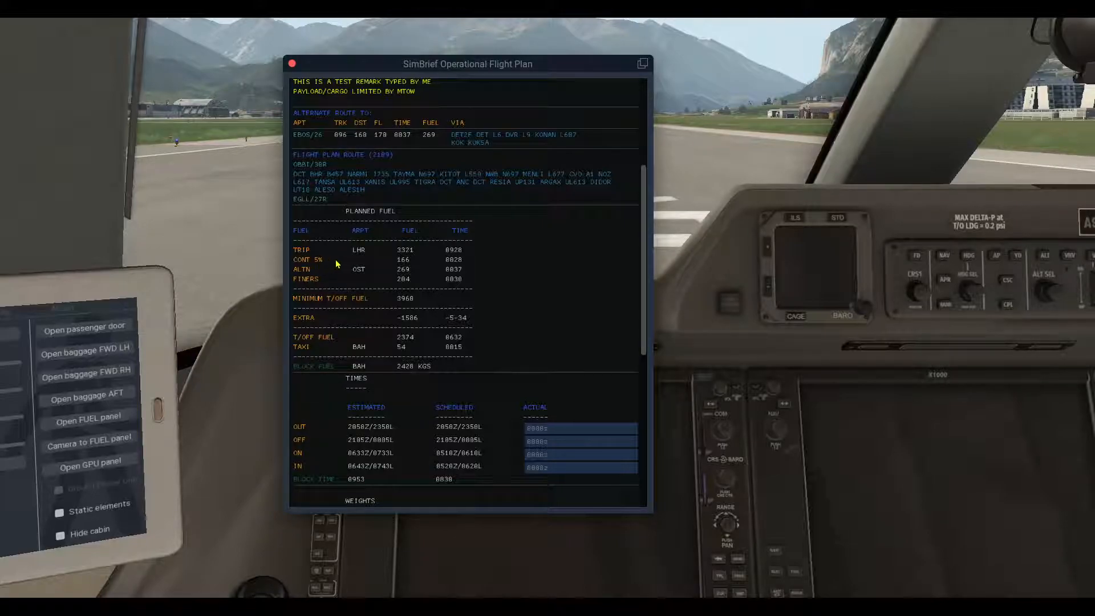
pyautogui.moveTo(369, 238)
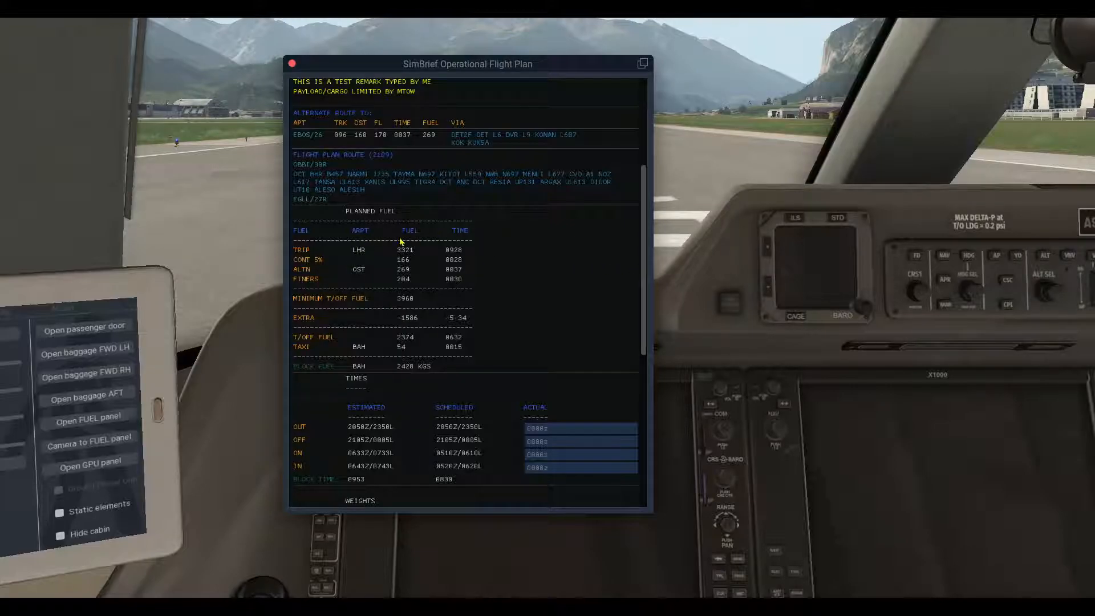
pyautogui.moveTo(478, 234)
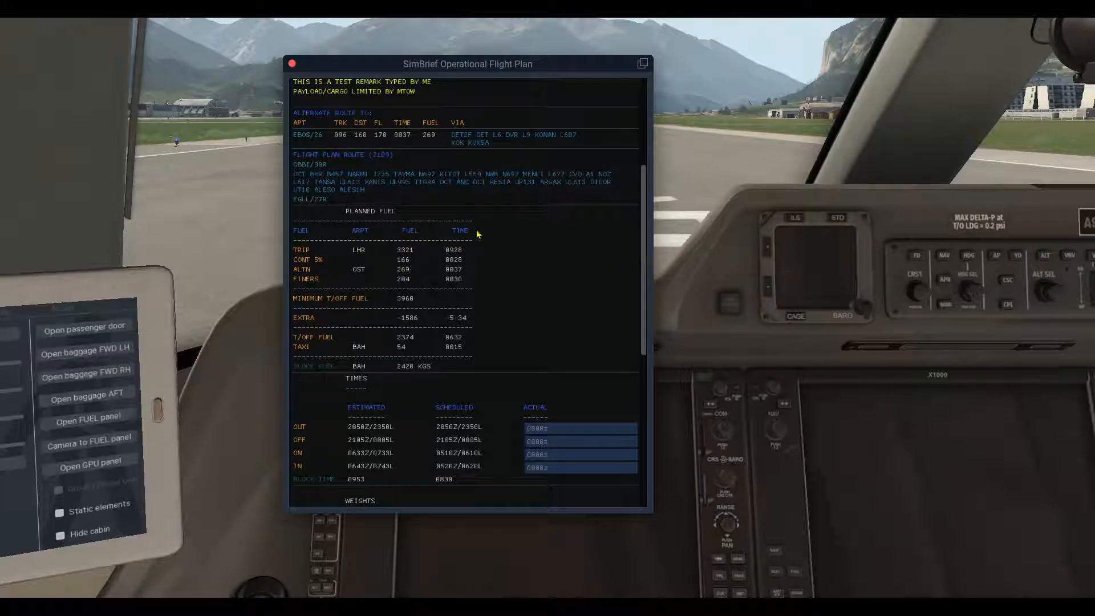
pyautogui.moveTo(319, 276)
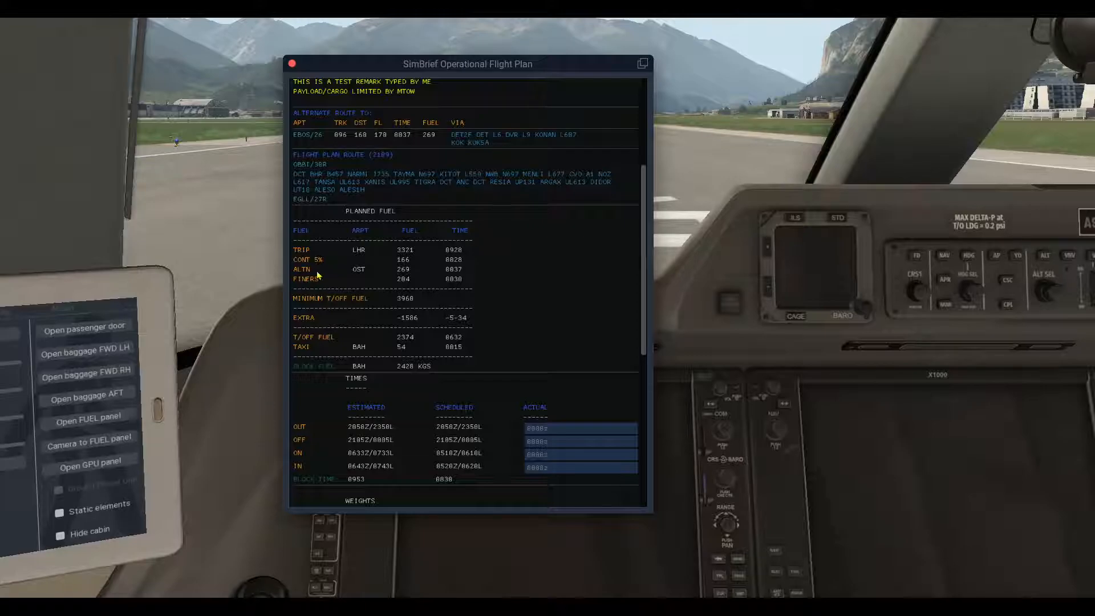
pyautogui.moveTo(537, 280)
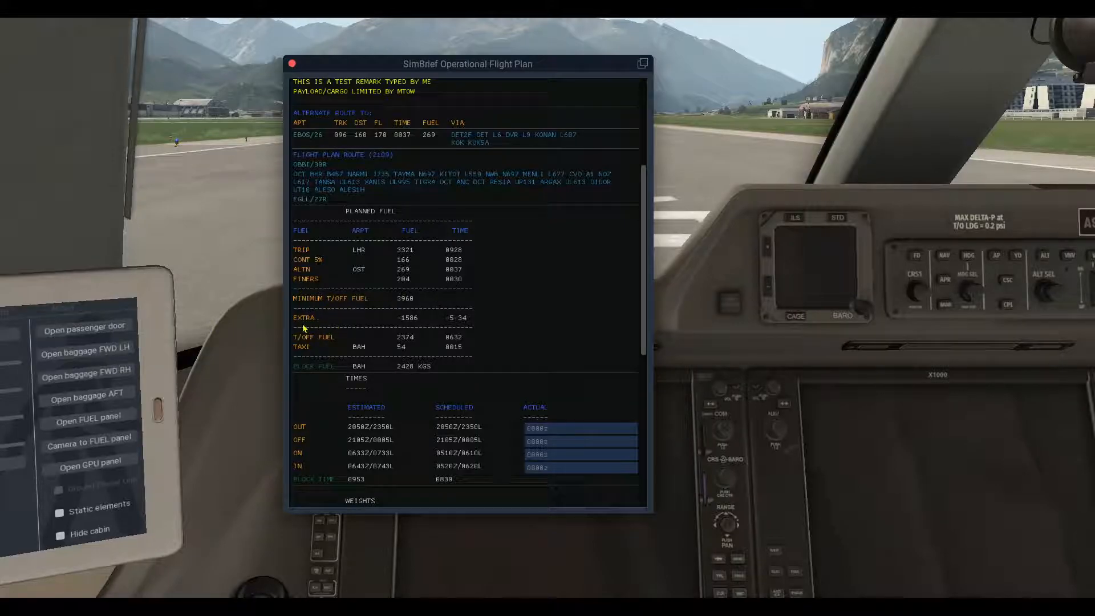
# Step: Scroll down to show the planned fuel breakdown from trip fuel to block fuel
pyautogui.scroll(-3)
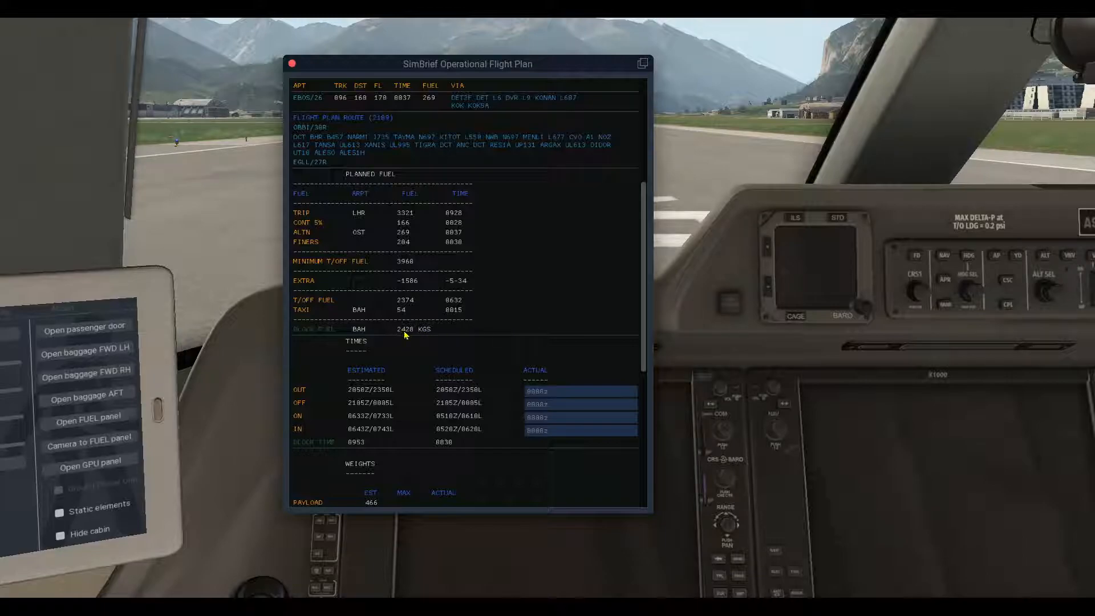
pyautogui.moveTo(455, 333)
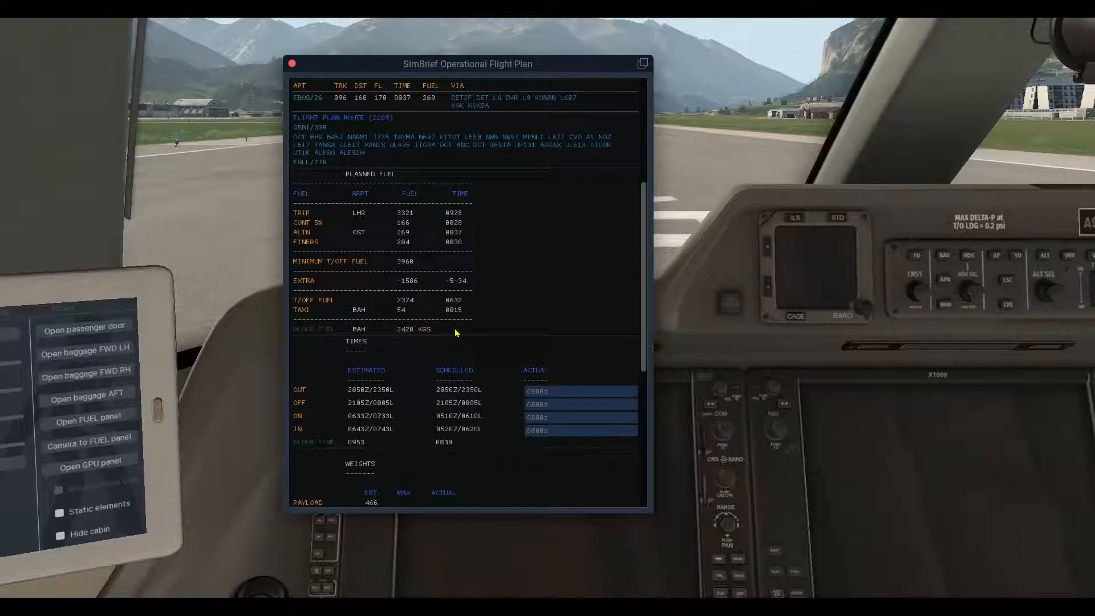
pyautogui.moveTo(427, 332)
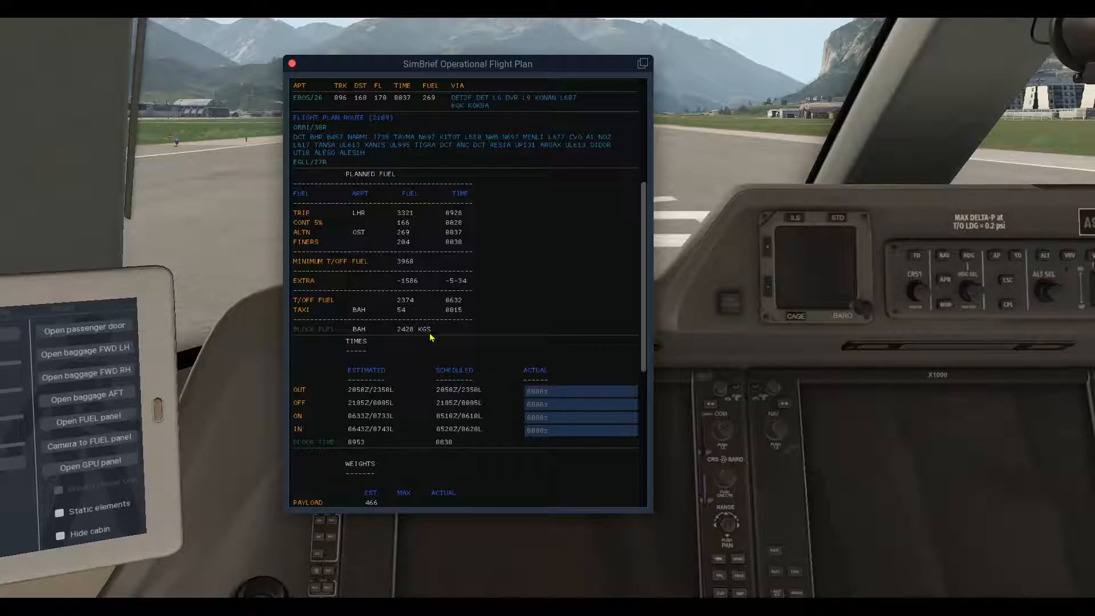
# Step: Scroll down to the estimated and scheduled out, off, on and in times with block time
pyautogui.scroll(-3)
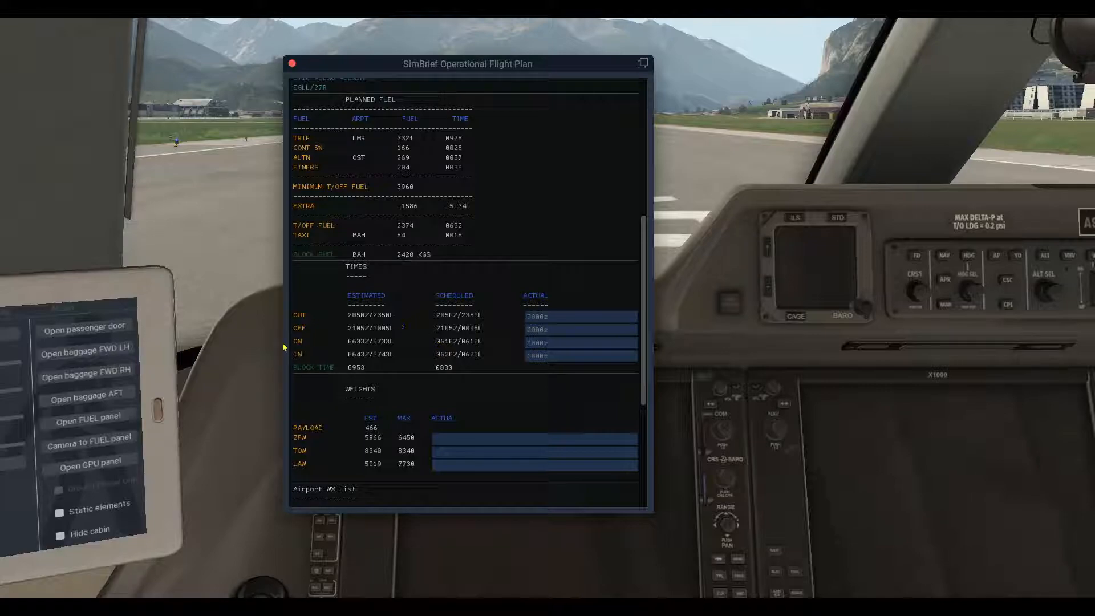
pyautogui.moveTo(315, 362)
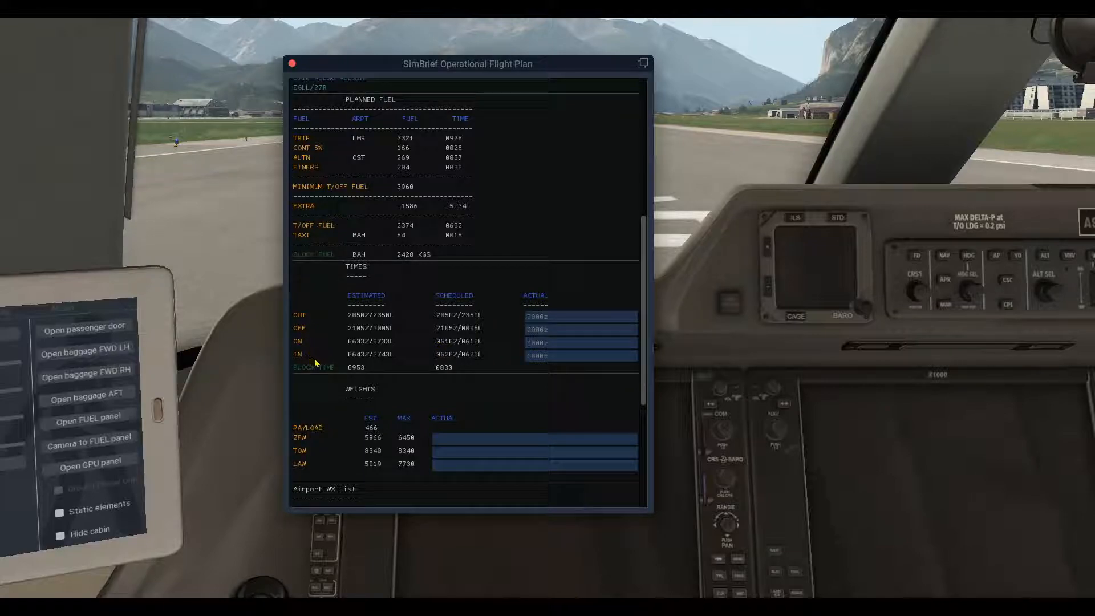
pyautogui.moveTo(300, 327)
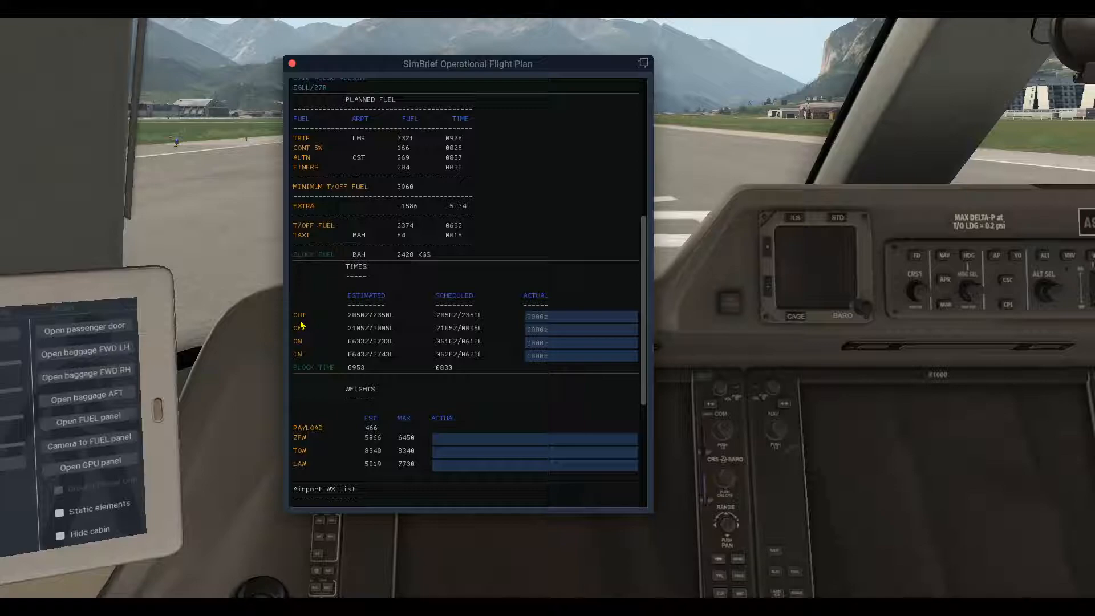
pyautogui.moveTo(358, 321)
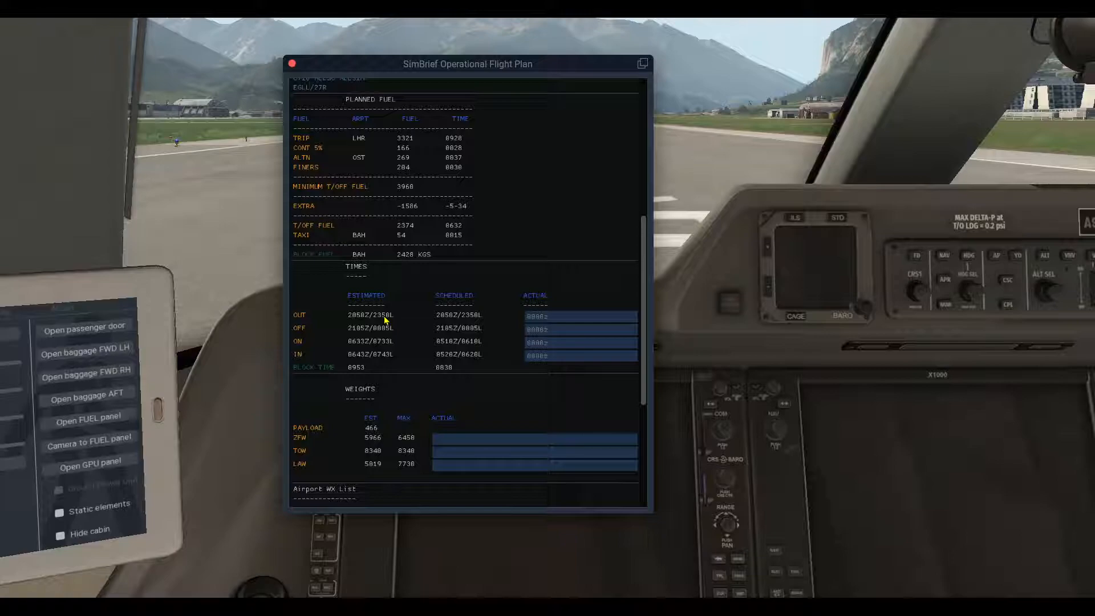
pyautogui.moveTo(475, 300)
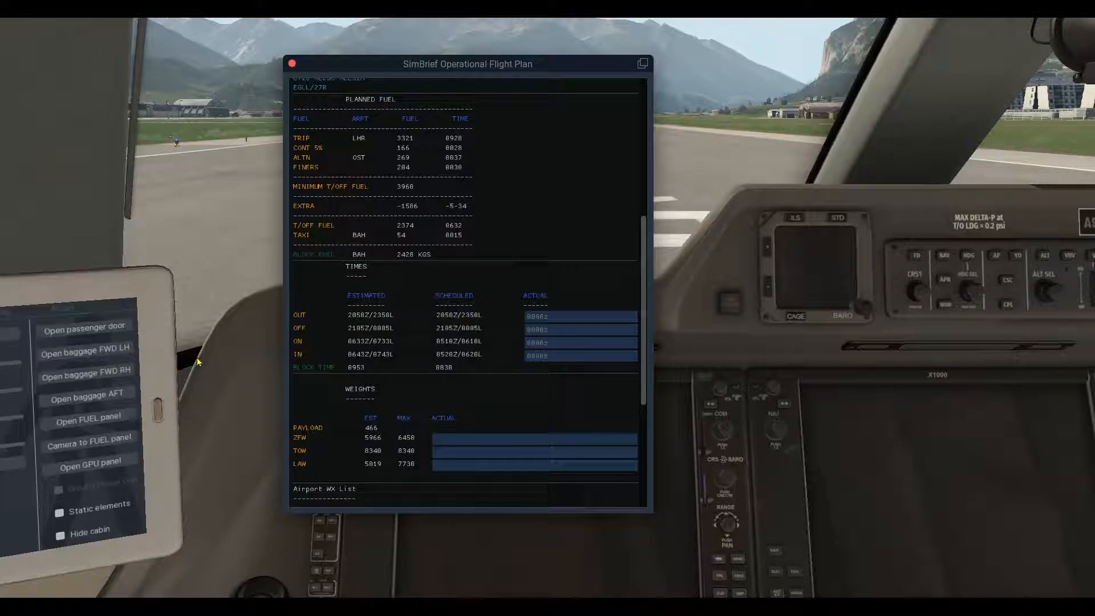
pyautogui.moveTo(306, 331)
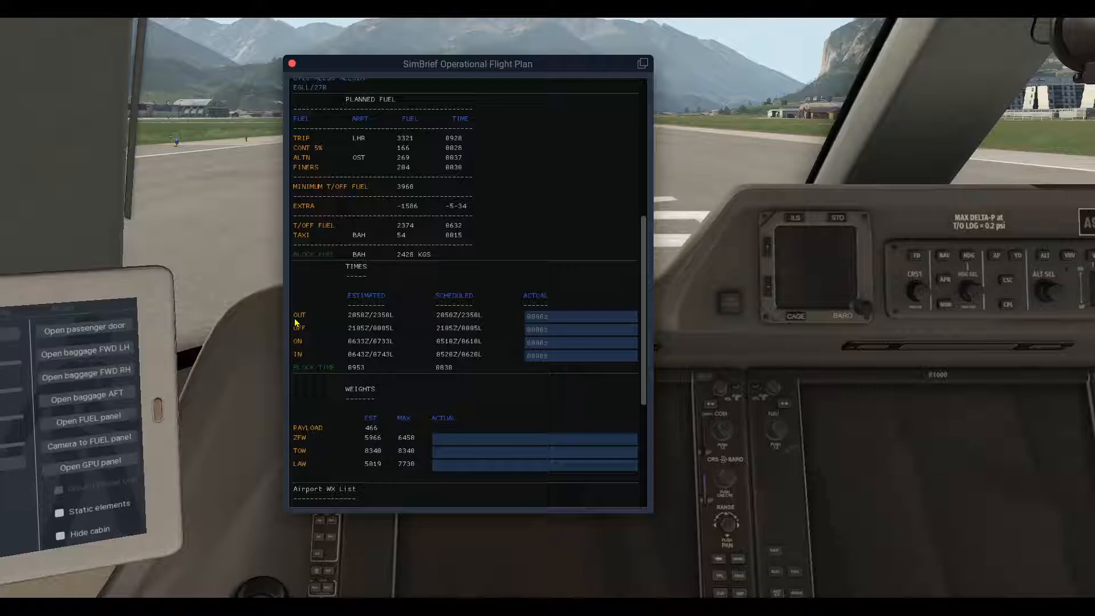
pyautogui.moveTo(308, 340)
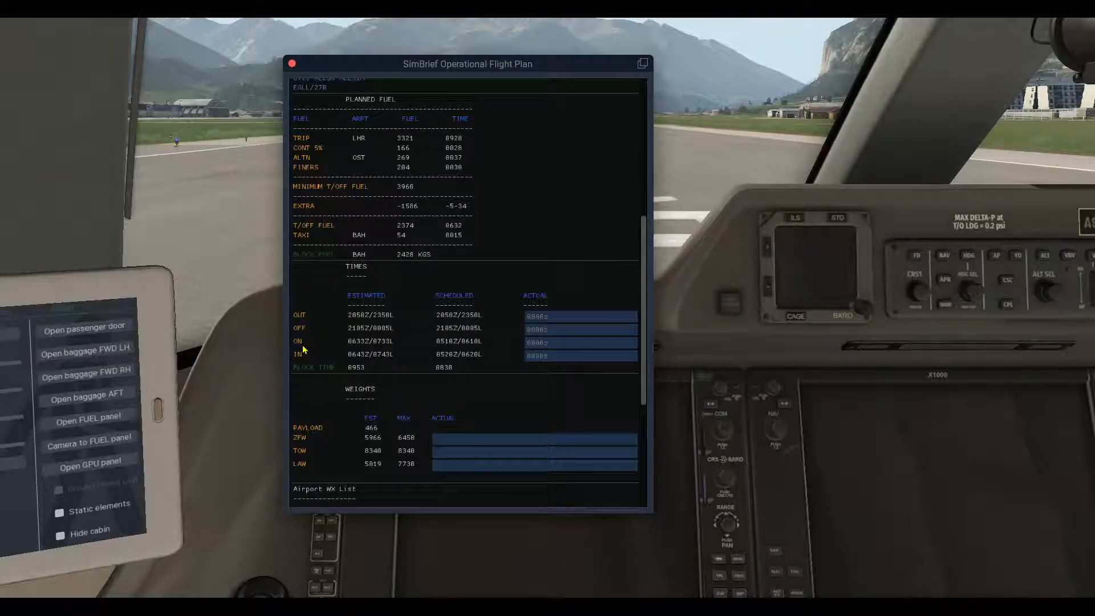
pyautogui.moveTo(327, 348)
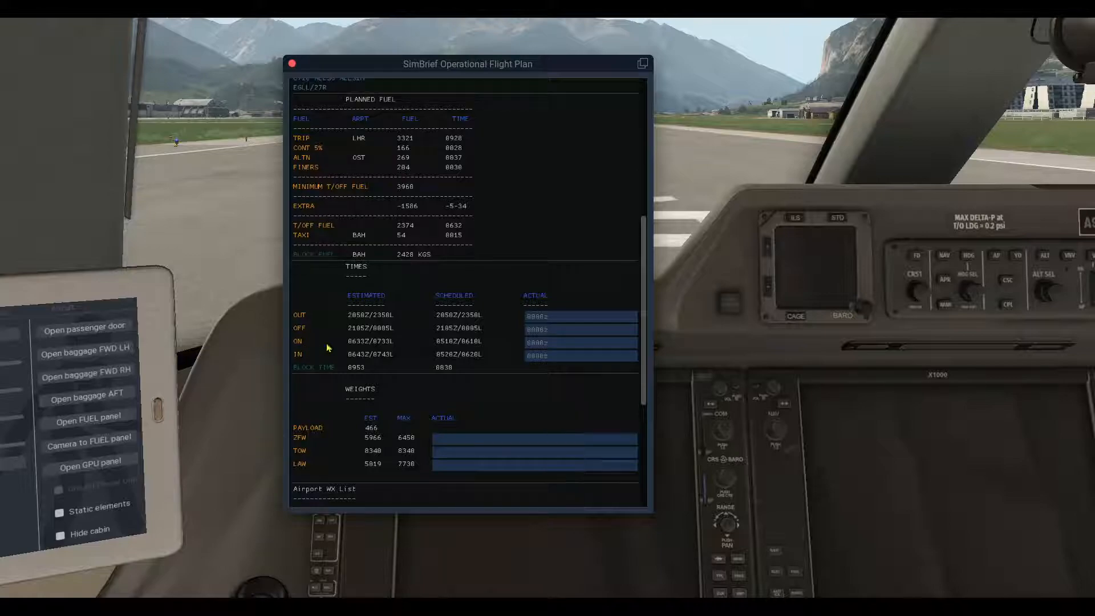
pyautogui.moveTo(353, 357)
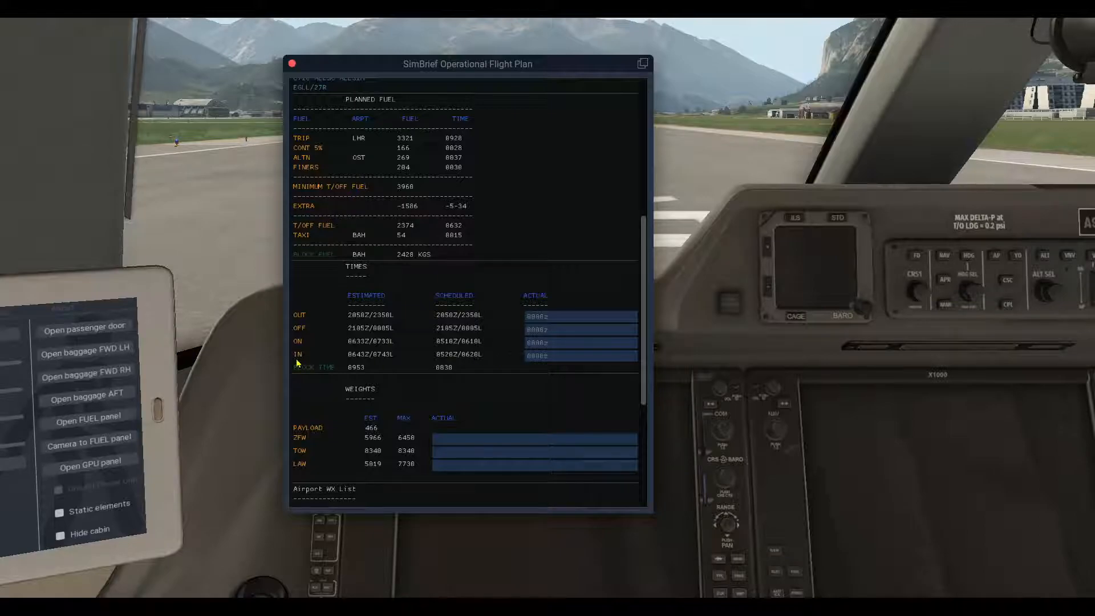
pyautogui.moveTo(335, 371)
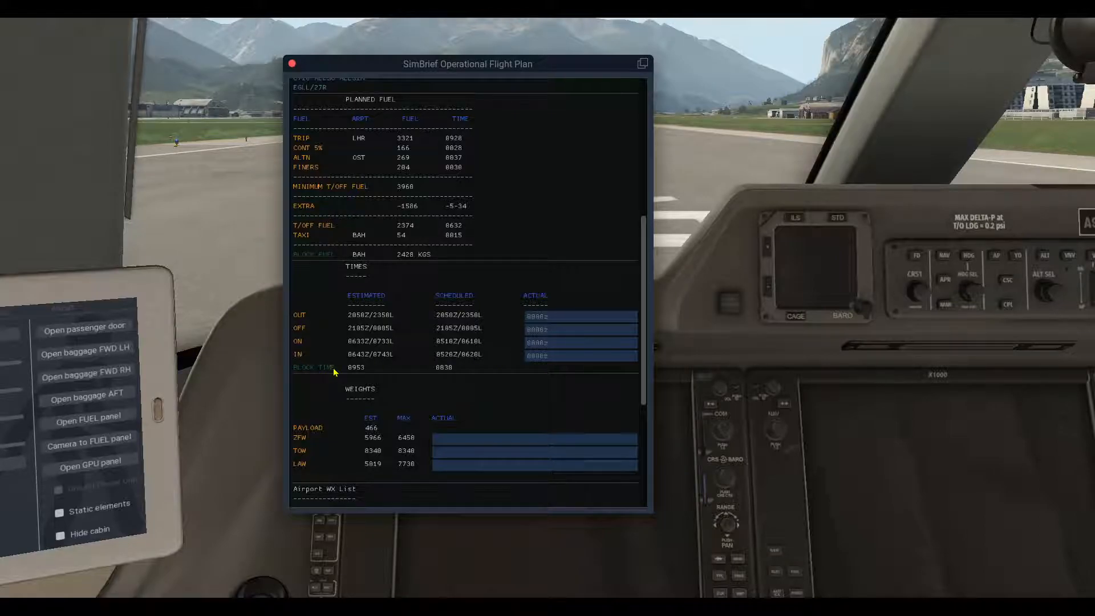
pyautogui.moveTo(454, 373)
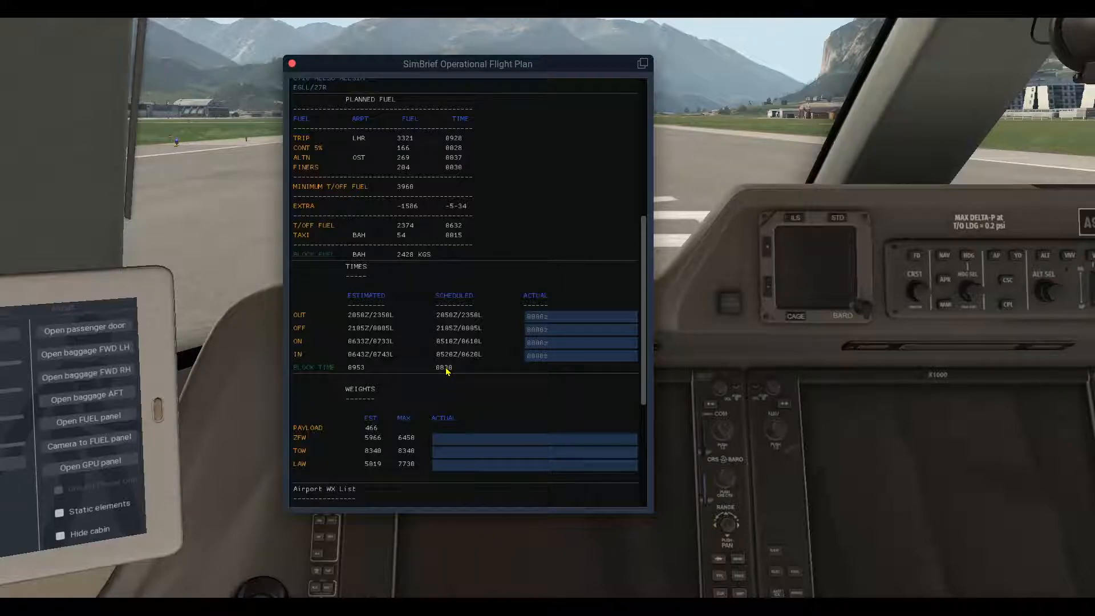
# Step: Scroll to the Weights section and select the actual landing weight field
pyautogui.scroll(-3)
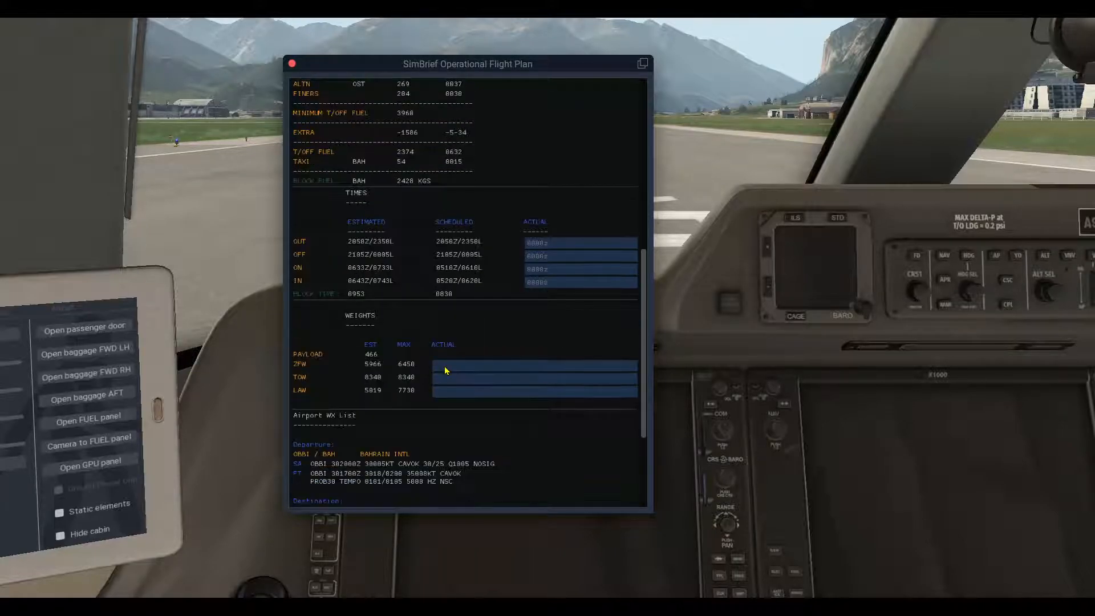
pyautogui.scroll(-3)
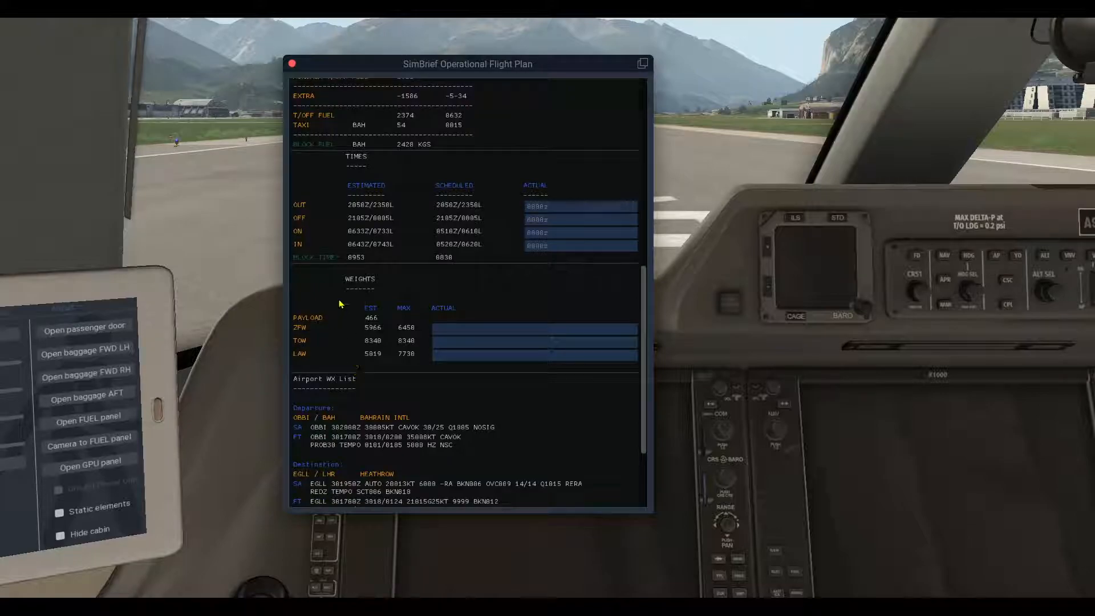
pyautogui.moveTo(310, 323)
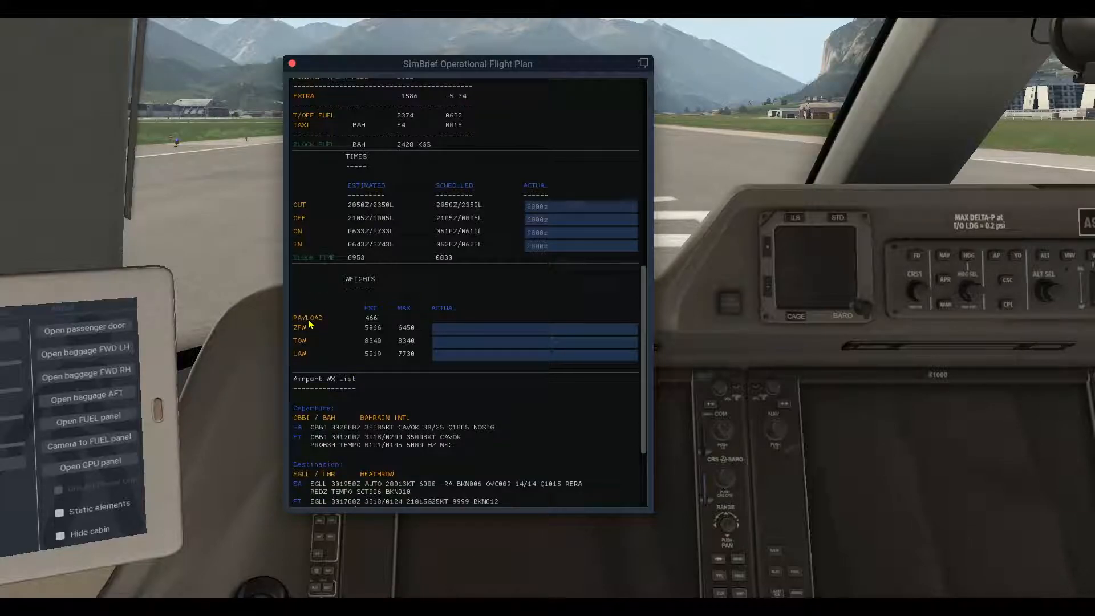
pyautogui.moveTo(305, 344)
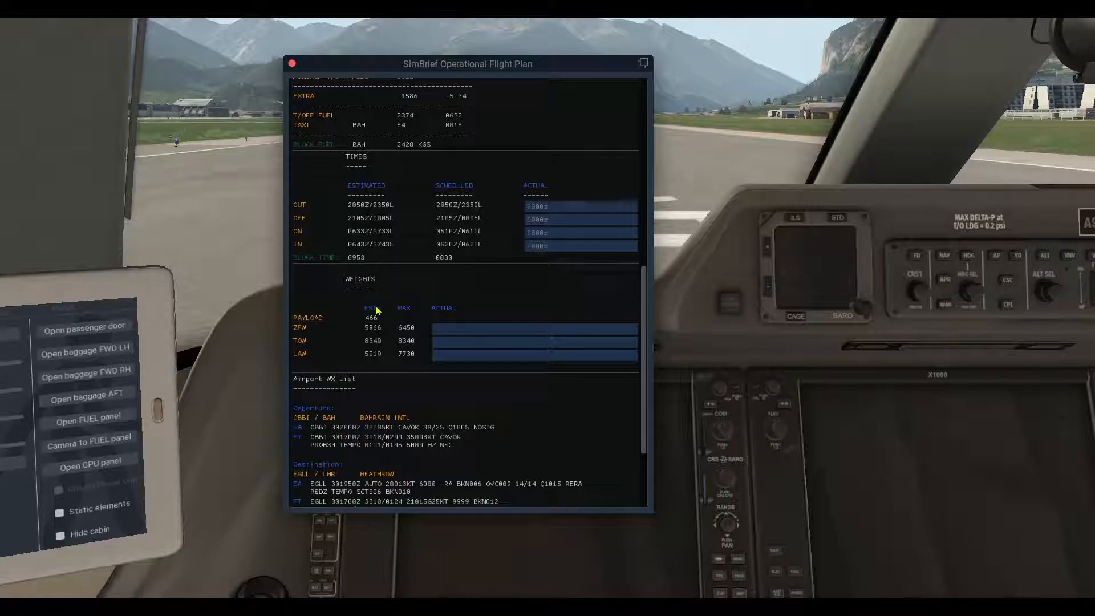
pyautogui.click(447, 329)
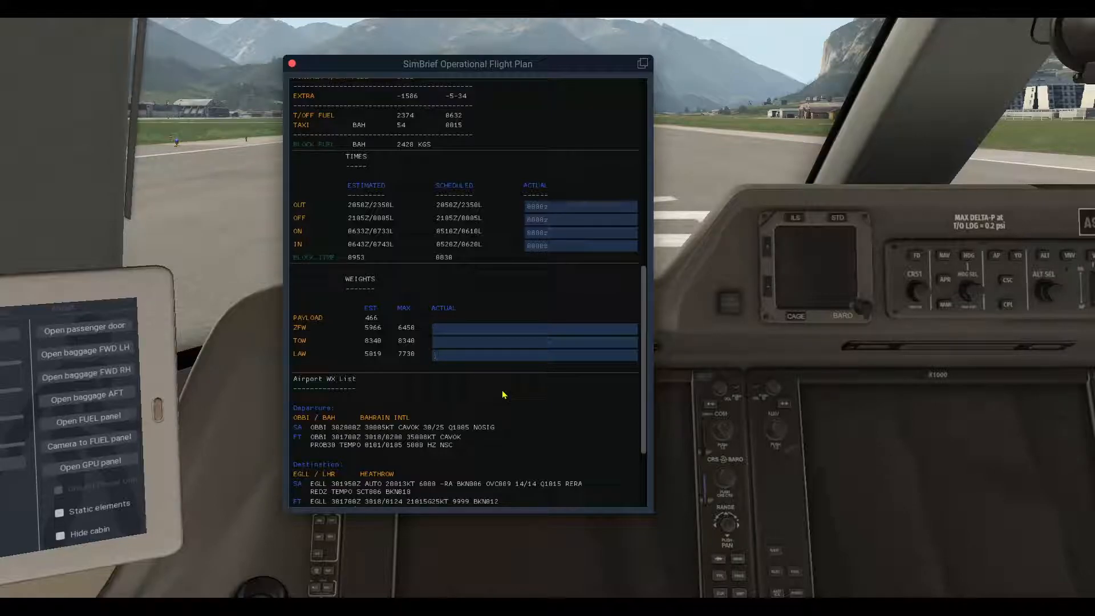
# Step: Scroll to the Airport WX List showing Bahrain, Heathrow and Ostend METAR and TAF reports
pyautogui.scroll(-3)
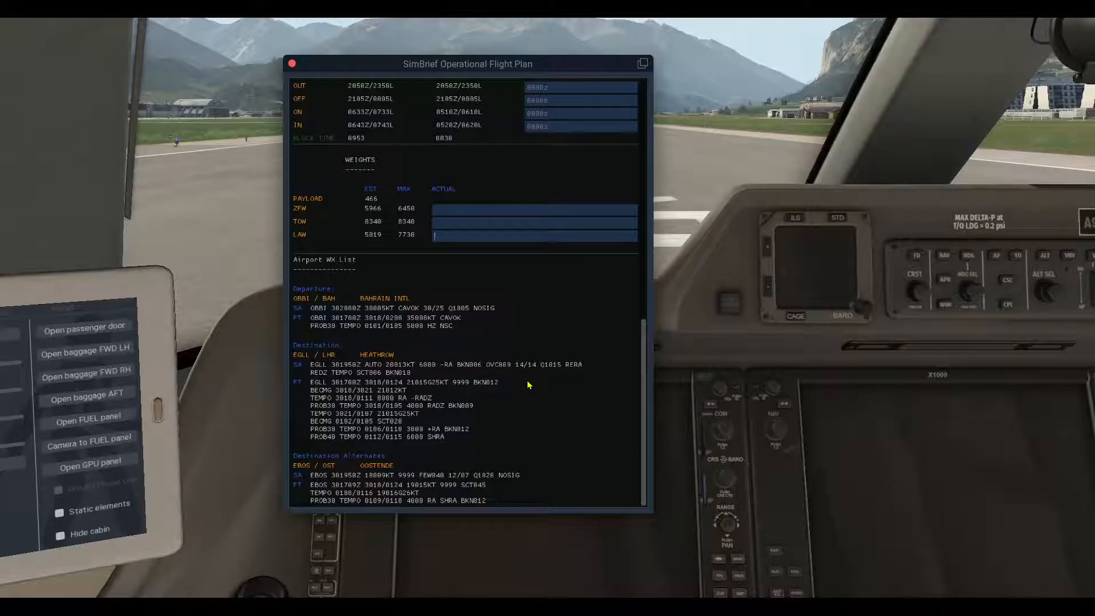
pyautogui.moveTo(296, 323)
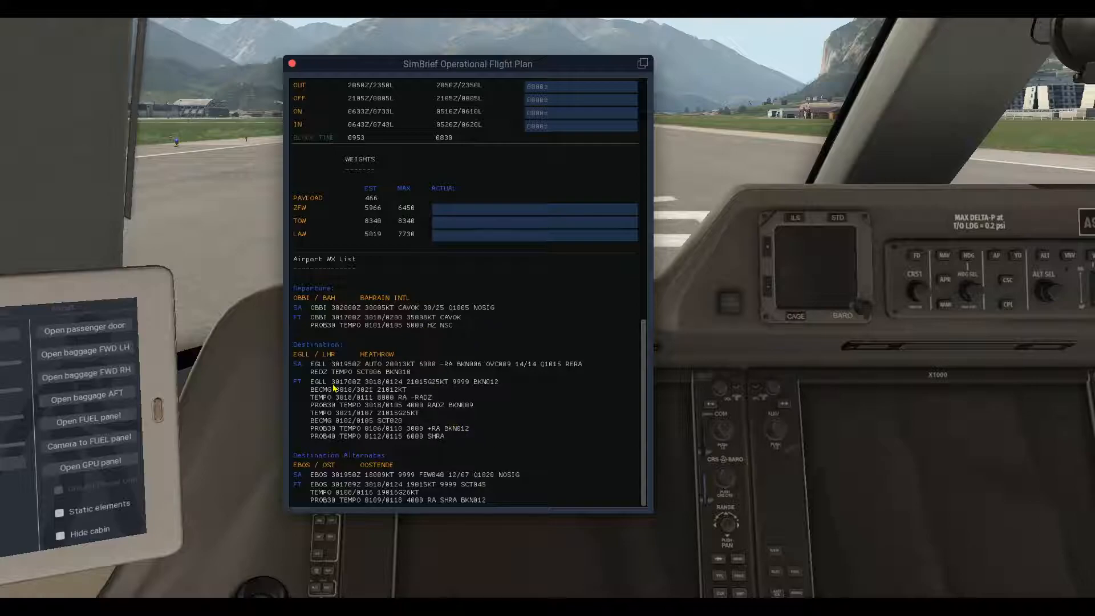
pyautogui.click(533, 234)
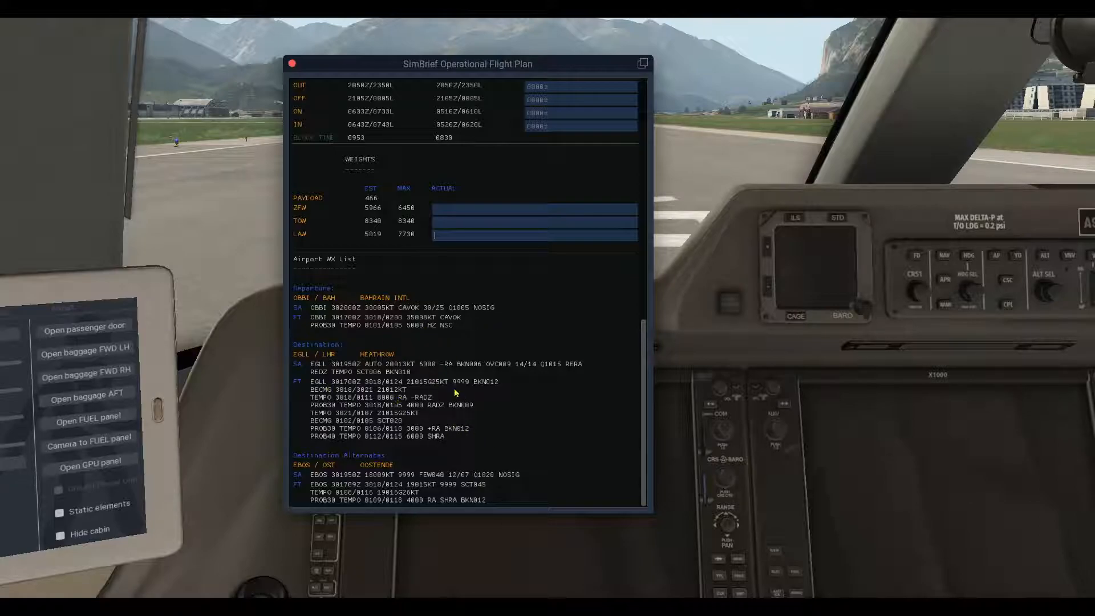
pyautogui.moveTo(301, 295)
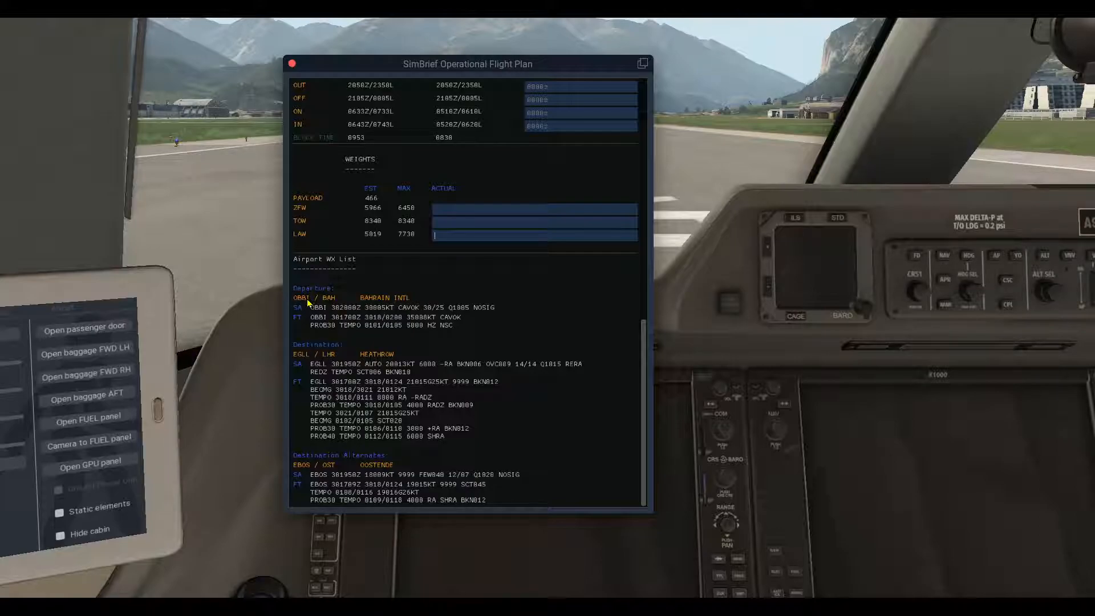
pyautogui.moveTo(302, 325)
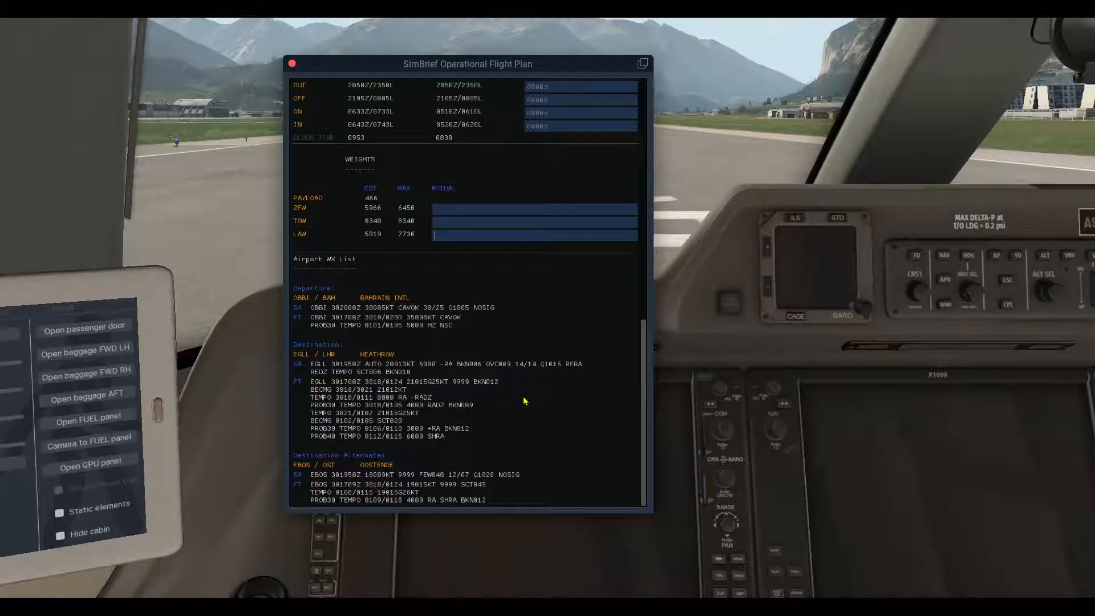
pyautogui.moveTo(529, 403)
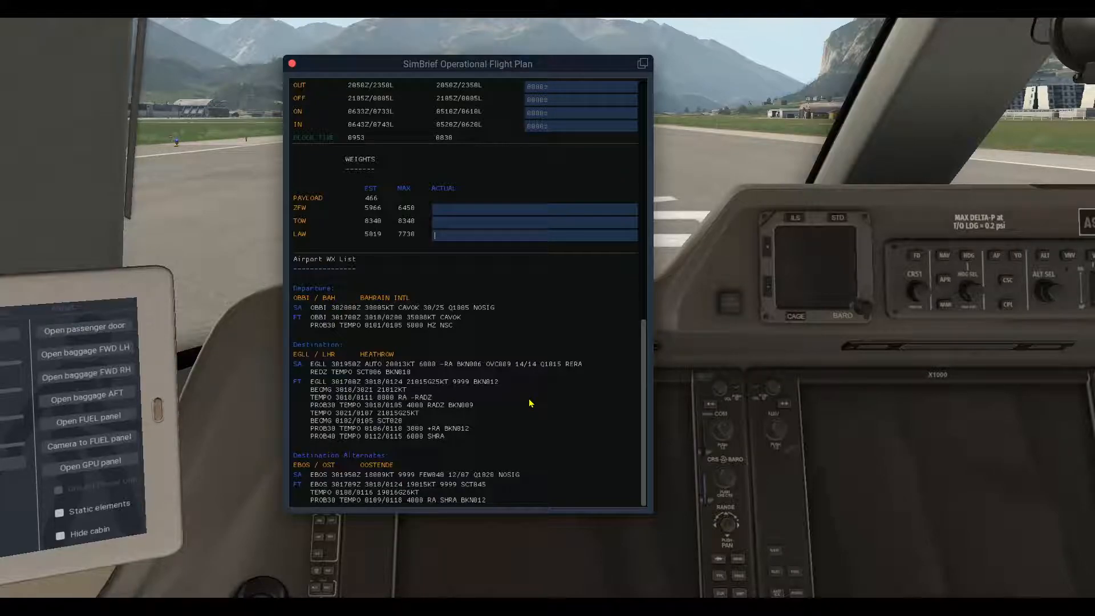
pyautogui.moveTo(530, 384)
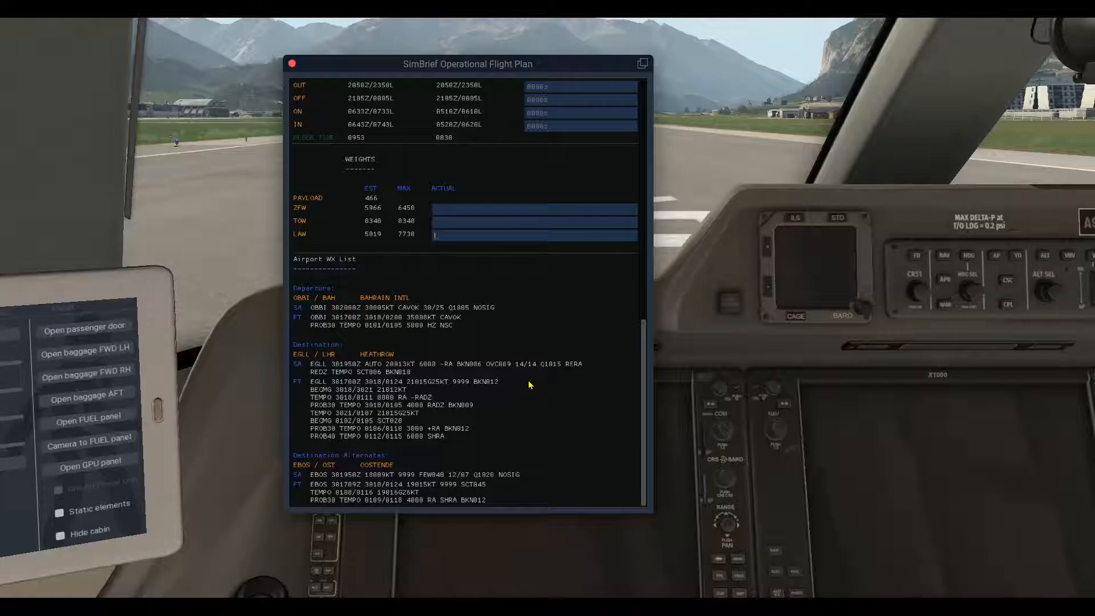